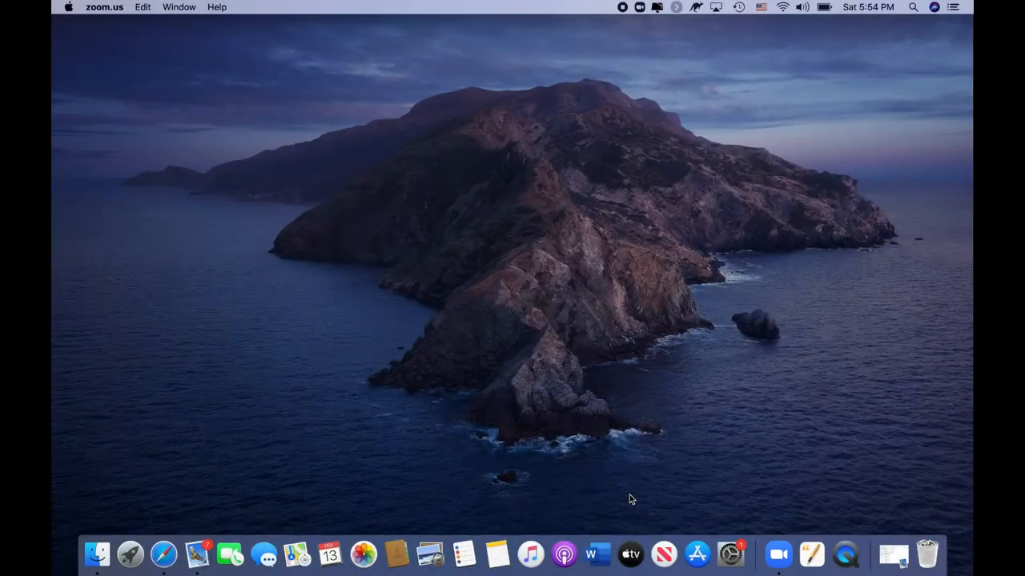
mouse_move(624, 331)
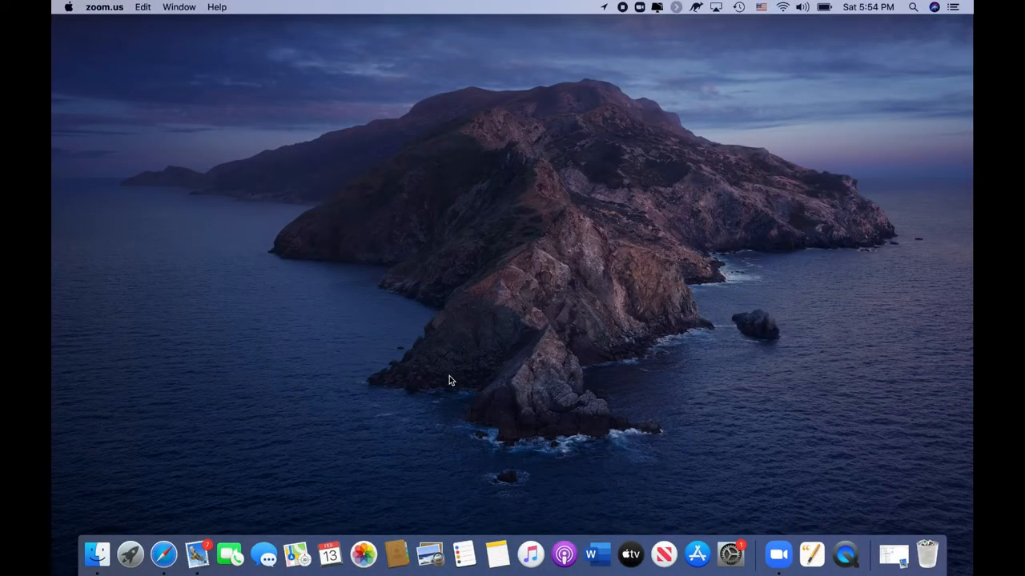
Launch Zoom from the Dock and start a new meeting joined with computer audio.
click(778, 554)
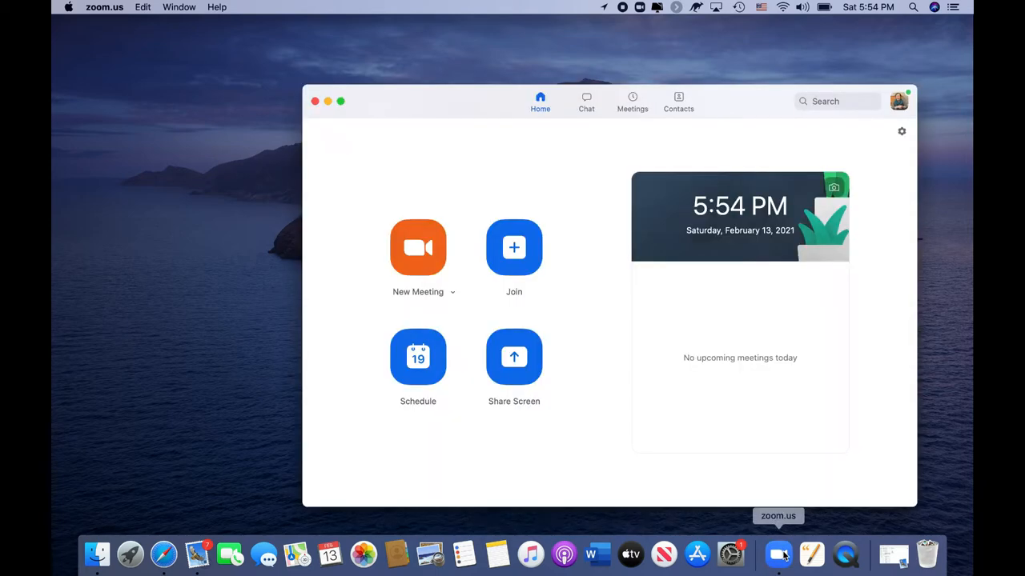
mouse_move(418, 246)
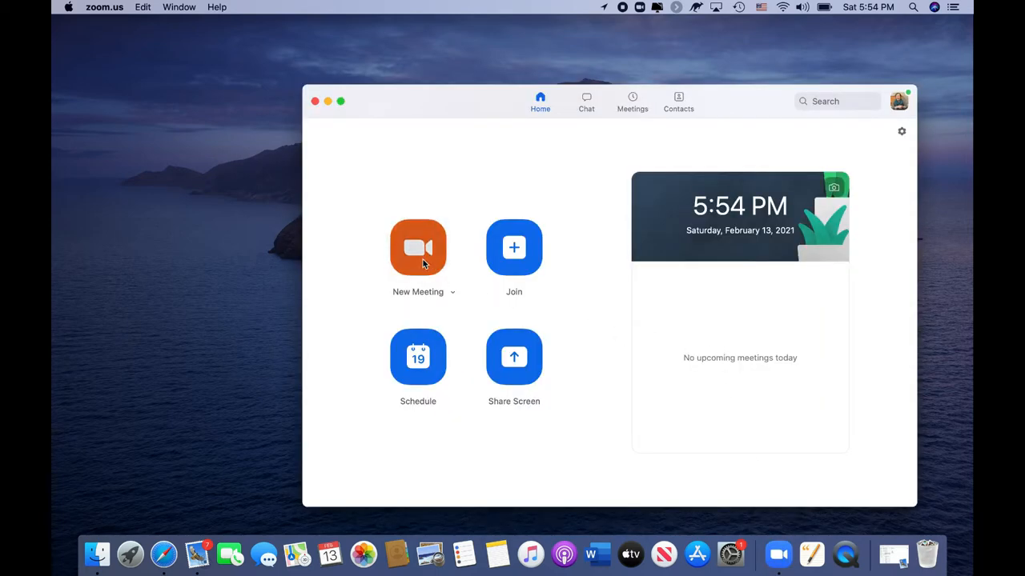
click(418, 246)
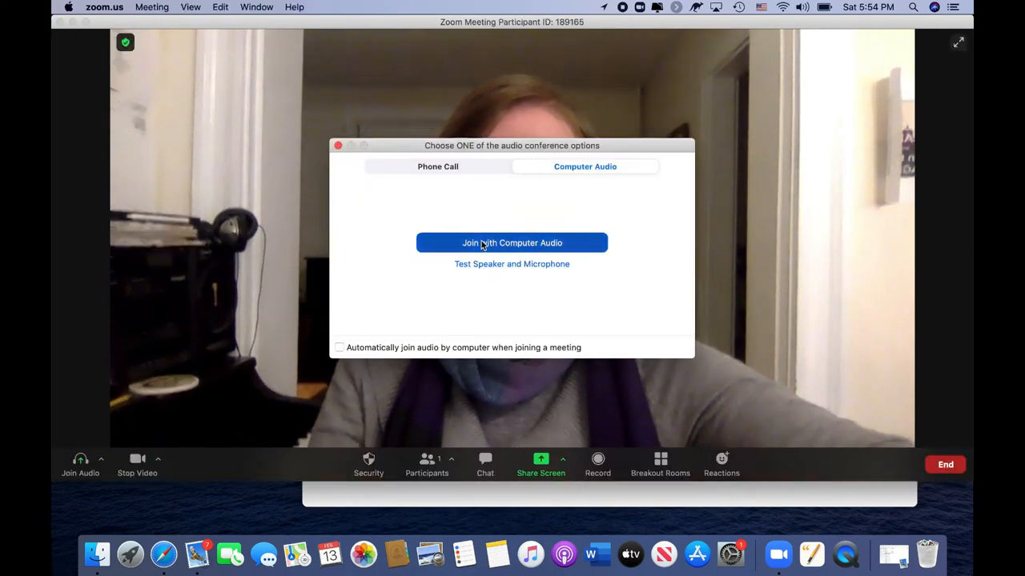
click(512, 244)
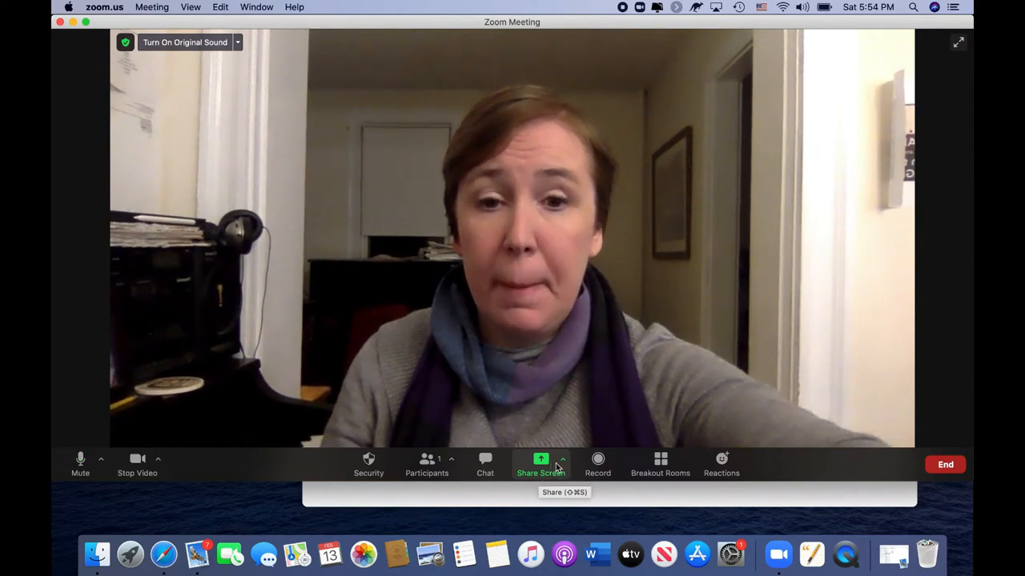
Bring up the Share Screen options and choose Whiteboard from the Basic tab.
click(541, 464)
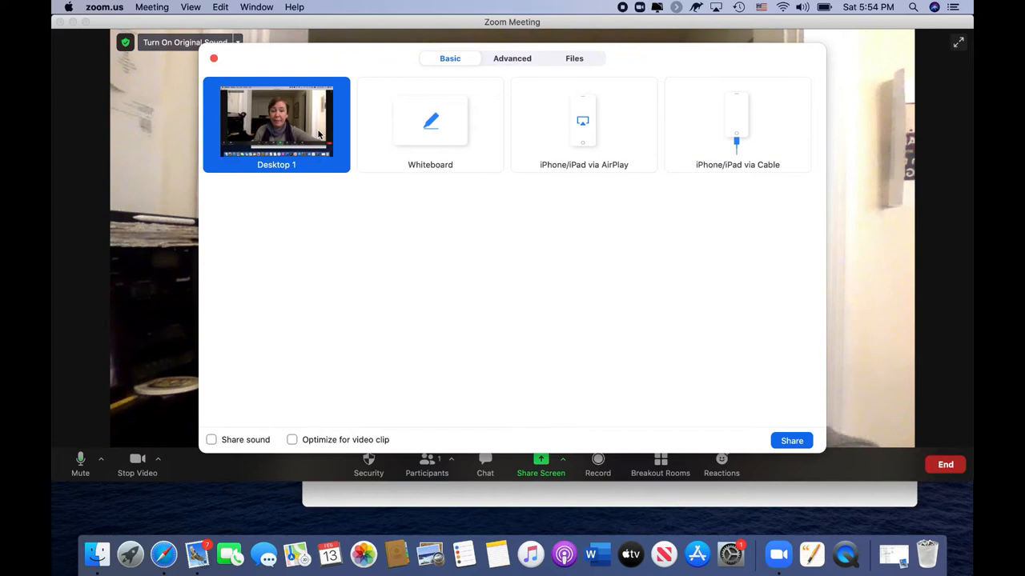
mouse_move(381, 234)
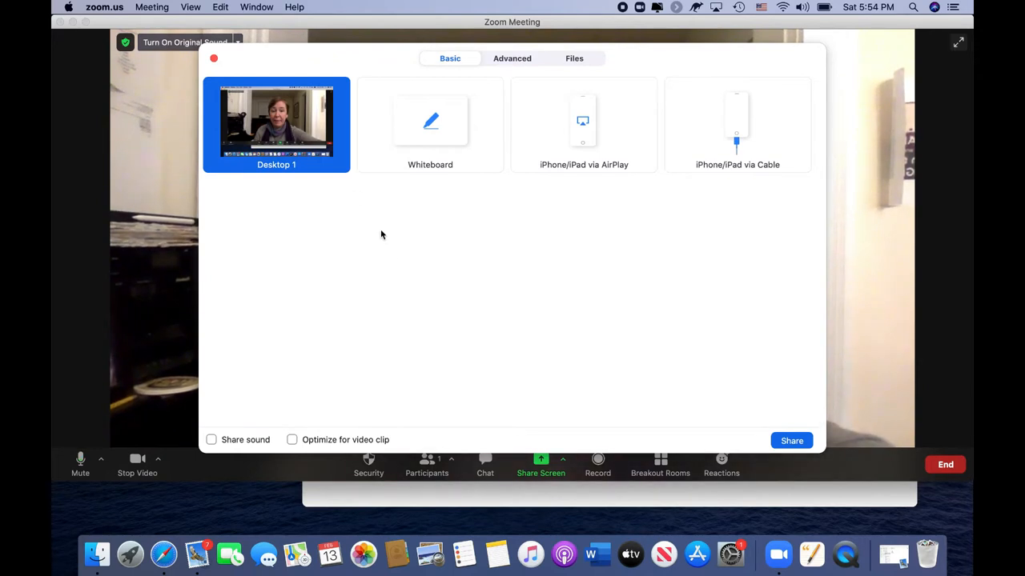
mouse_move(407, 265)
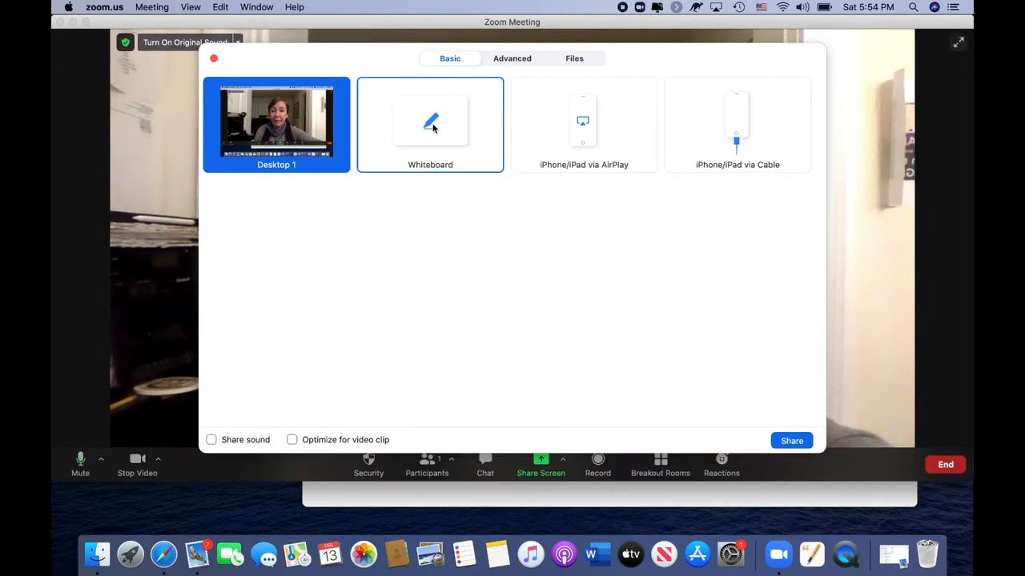
click(429, 125)
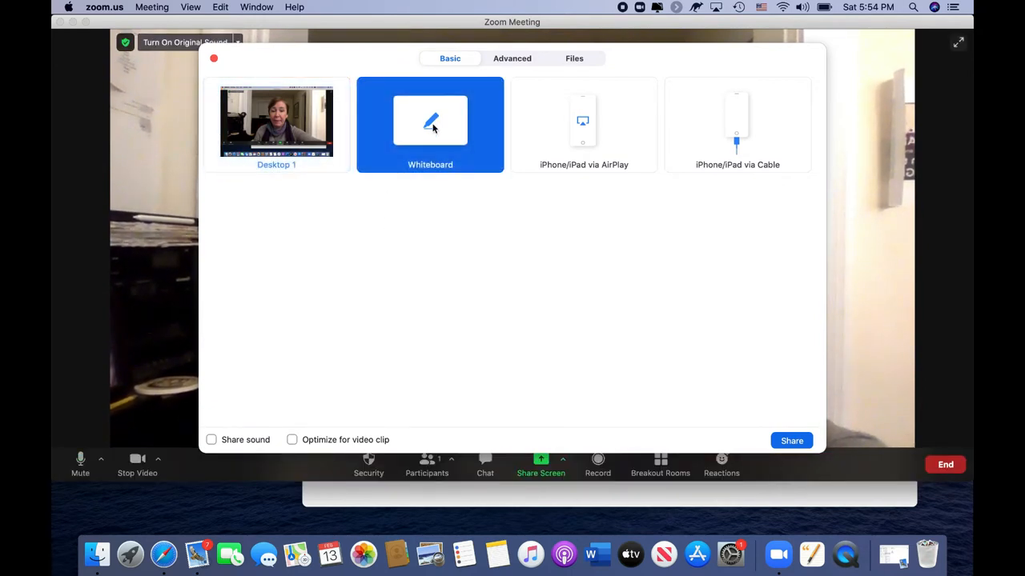
Share the whiteboard, draw a number 2 on it, then Clear All Drawings to blank it.
click(791, 441)
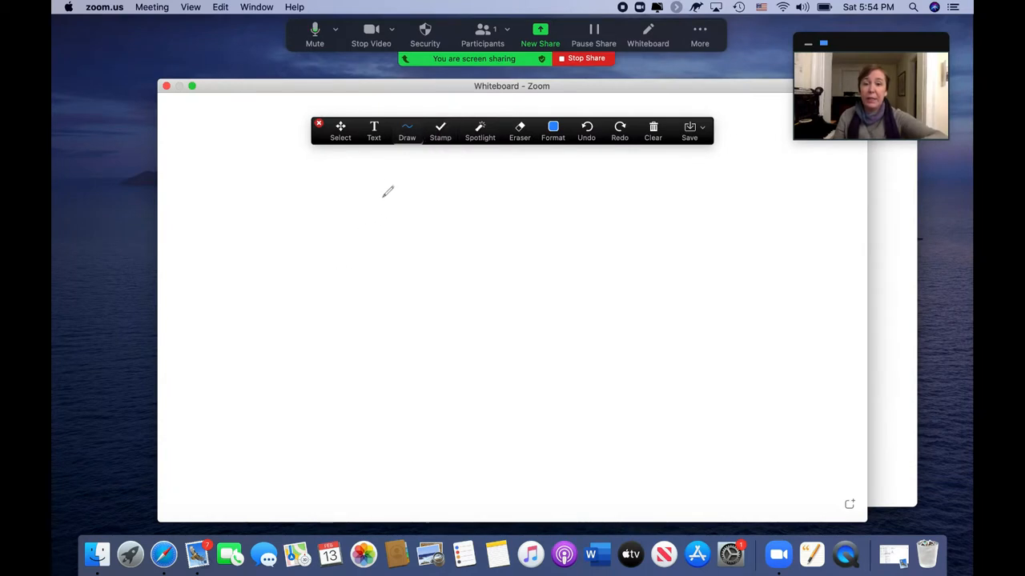
mouse_move(308, 258)
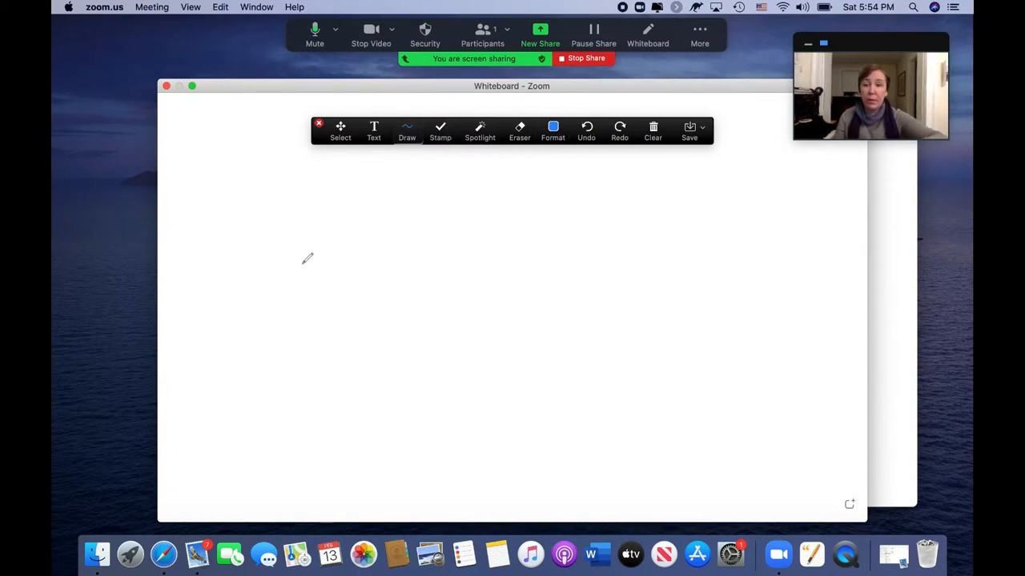
drag(301, 256, 445, 307)
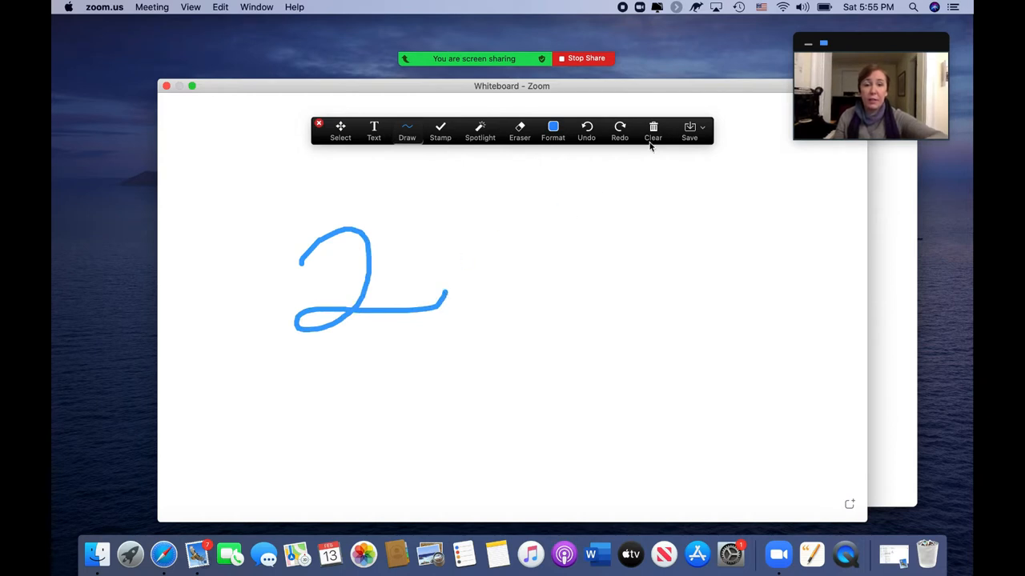
click(653, 131)
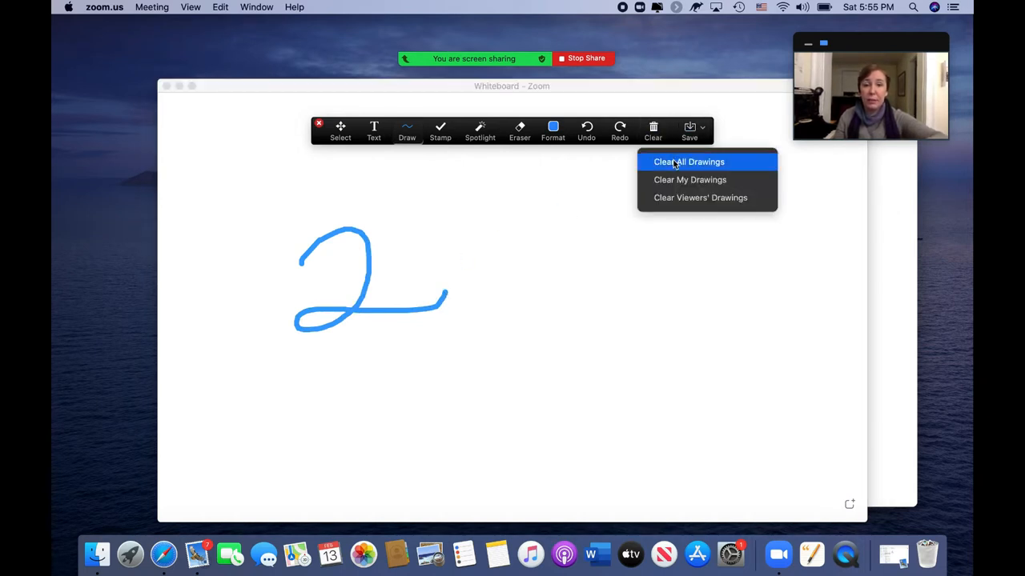
click(689, 162)
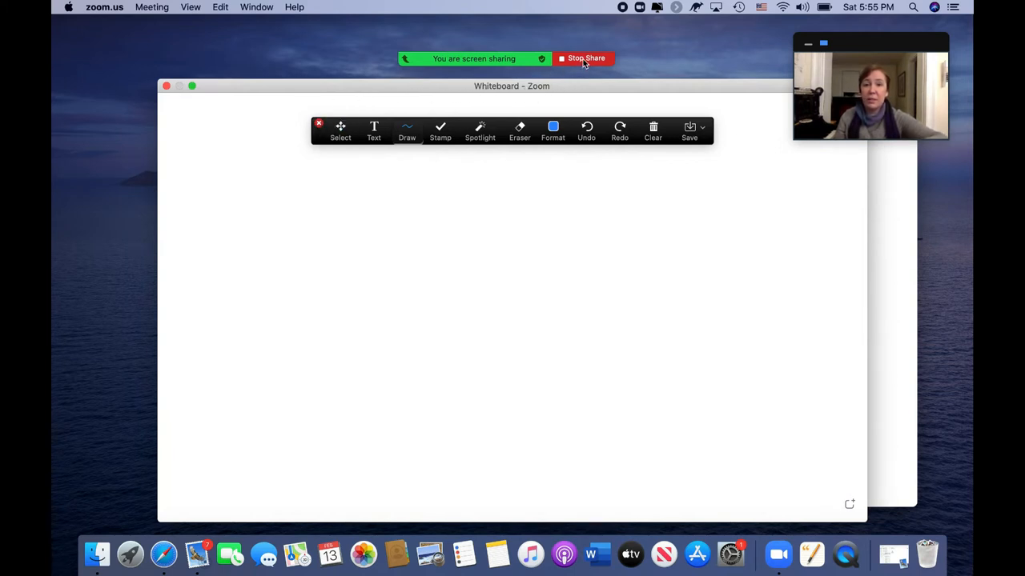
Stop the whiteboard share and share Desktop 1 to the meeting instead.
click(582, 58)
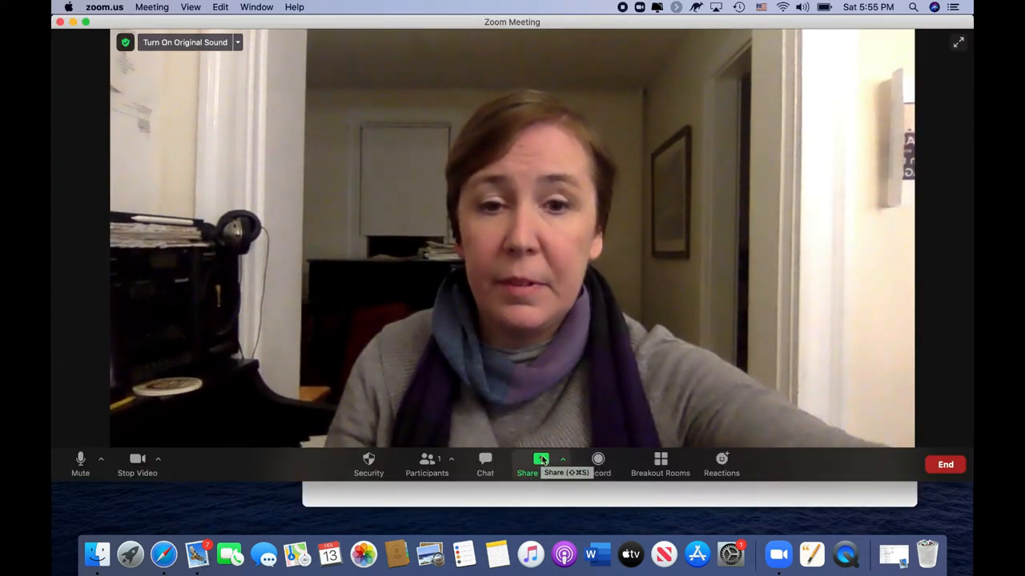
click(527, 464)
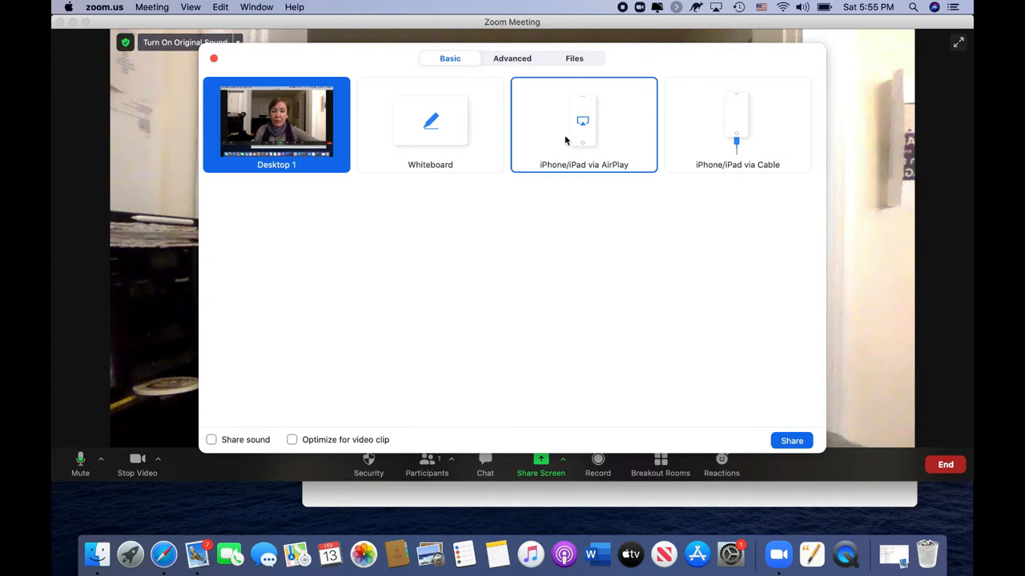
mouse_move(580, 129)
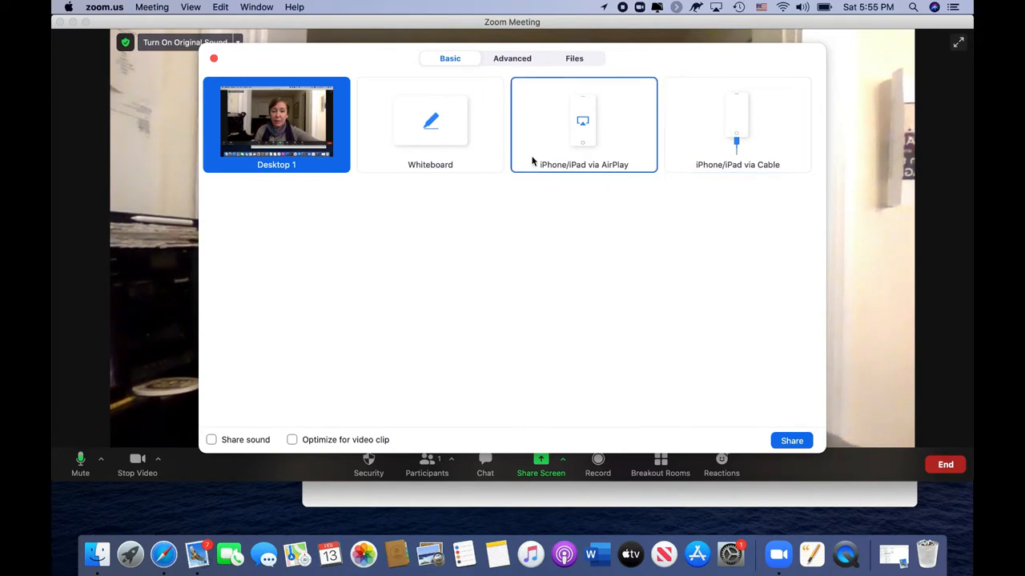
mouse_move(526, 134)
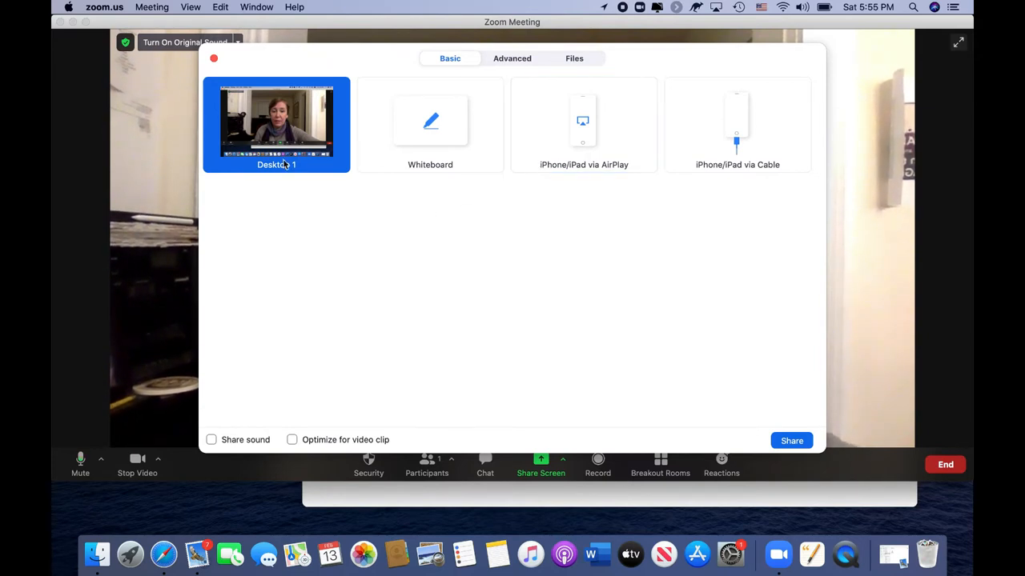
click(791, 441)
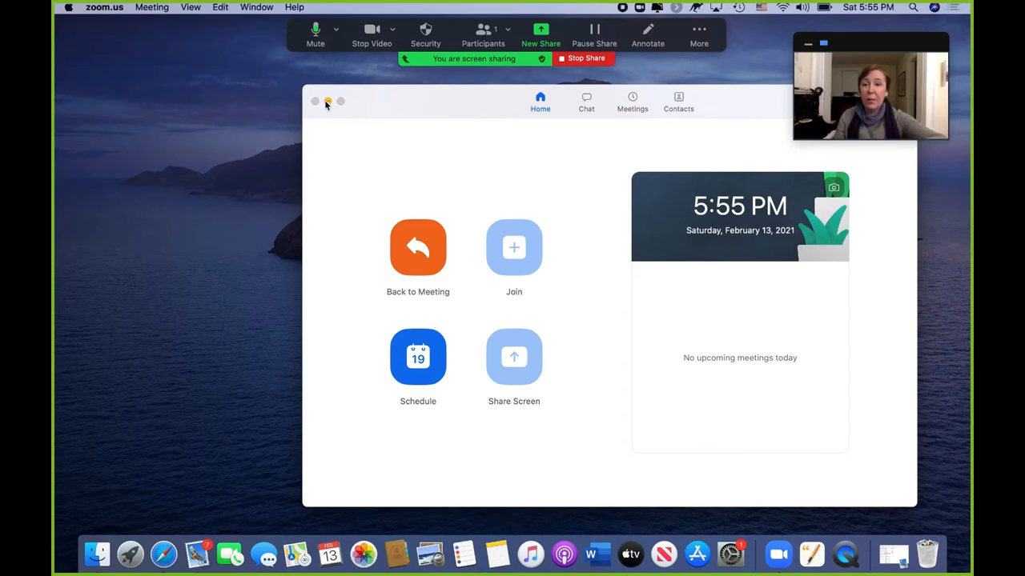
Hide the Zoom home window so only the empty desktop is shared.
click(327, 102)
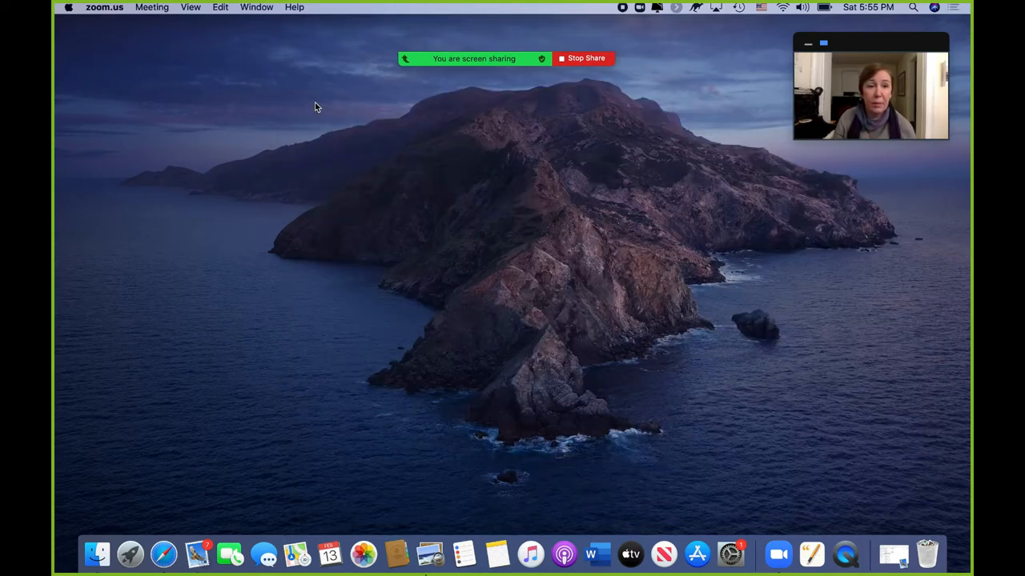
mouse_move(51, 404)
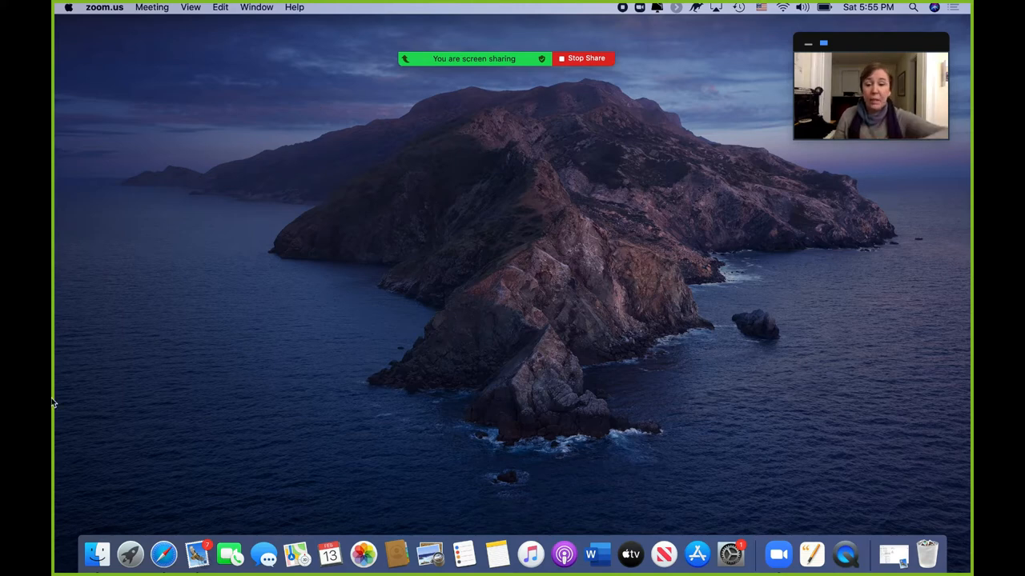
mouse_move(98, 554)
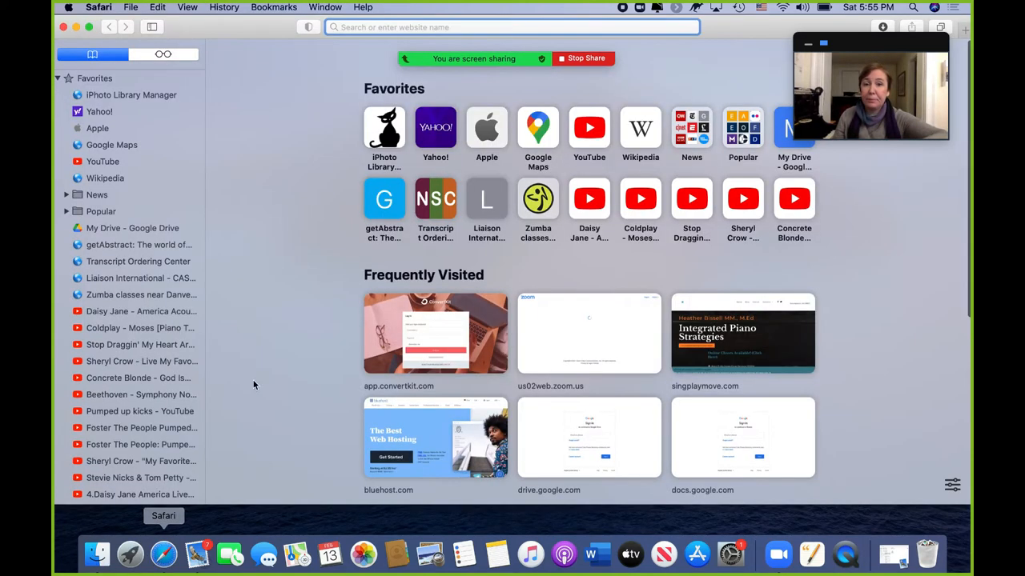
Play Bach's "Little" Fugue in G minor on YouTube, viewing it full screen then returning.
click(589, 128)
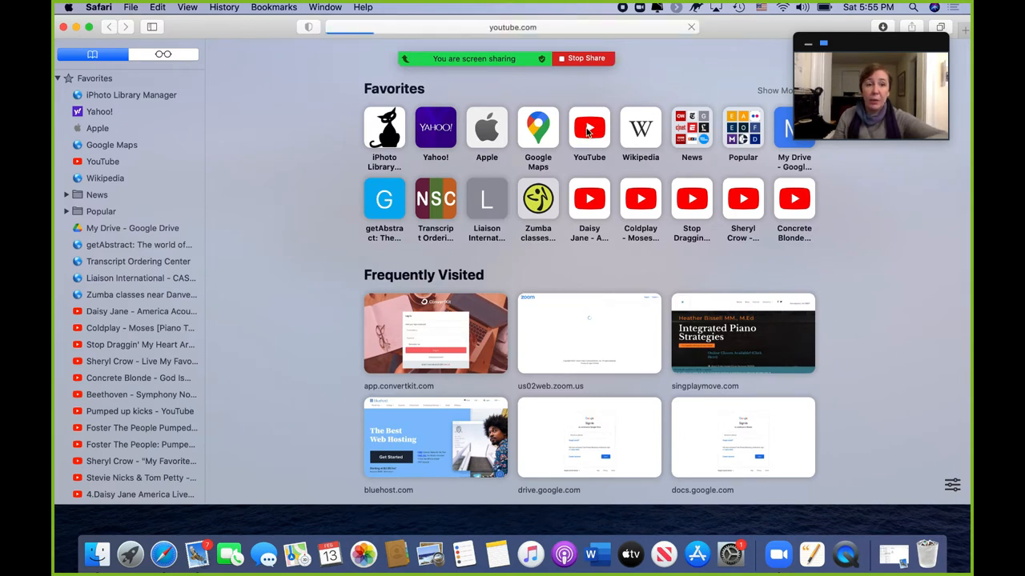
click(589, 128)
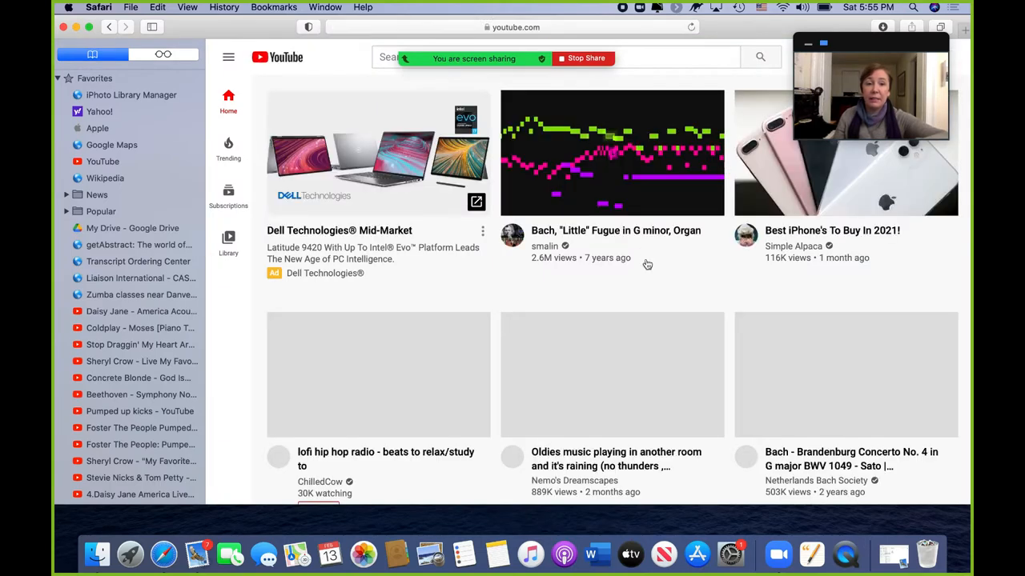
click(612, 153)
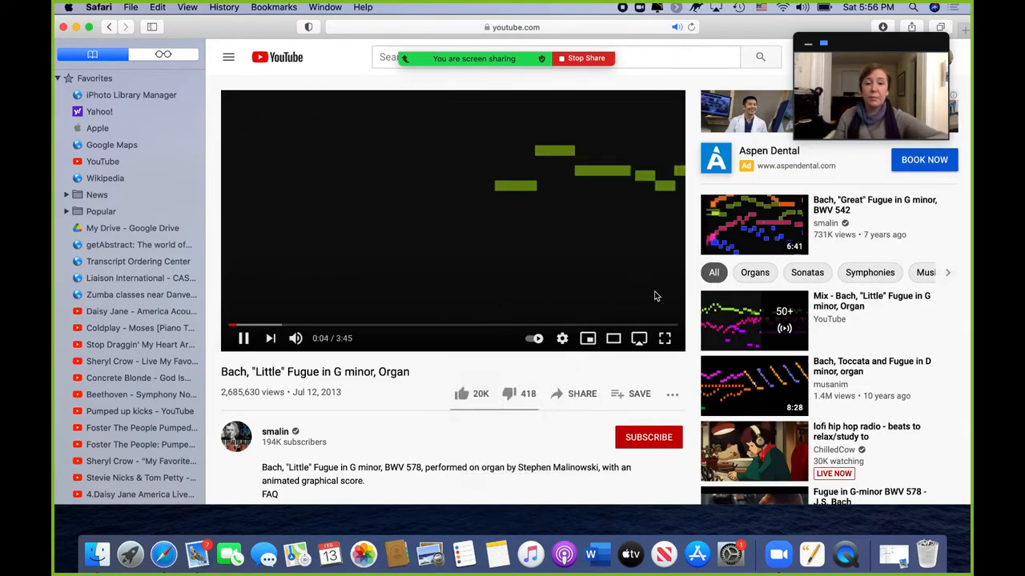
mouse_move(664, 338)
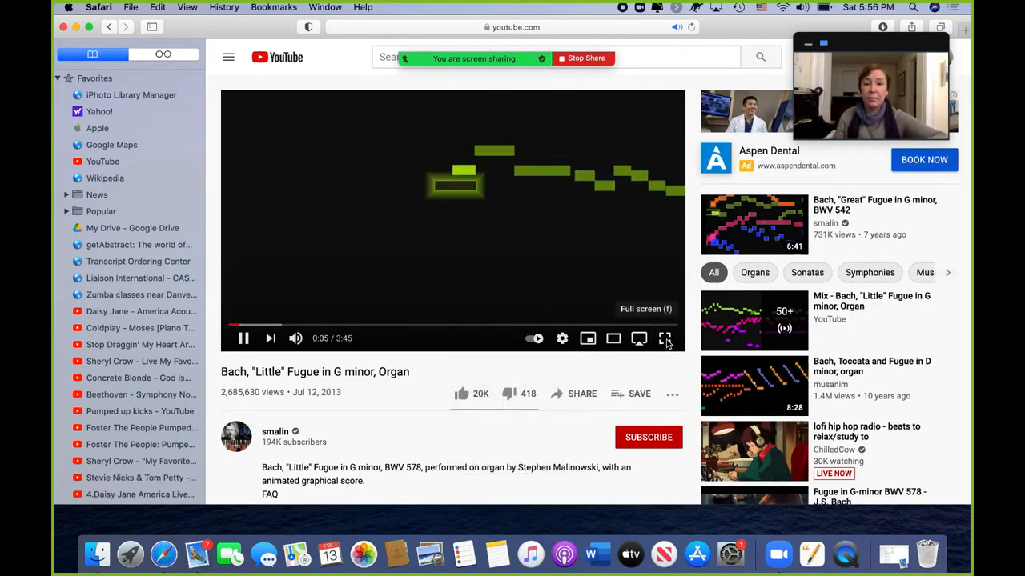
click(666, 338)
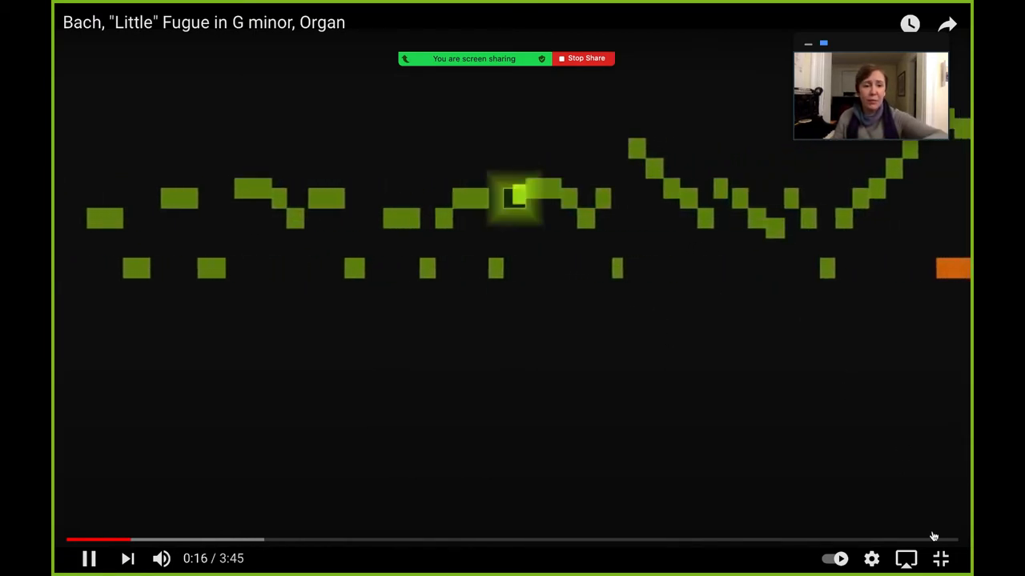
click(940, 559)
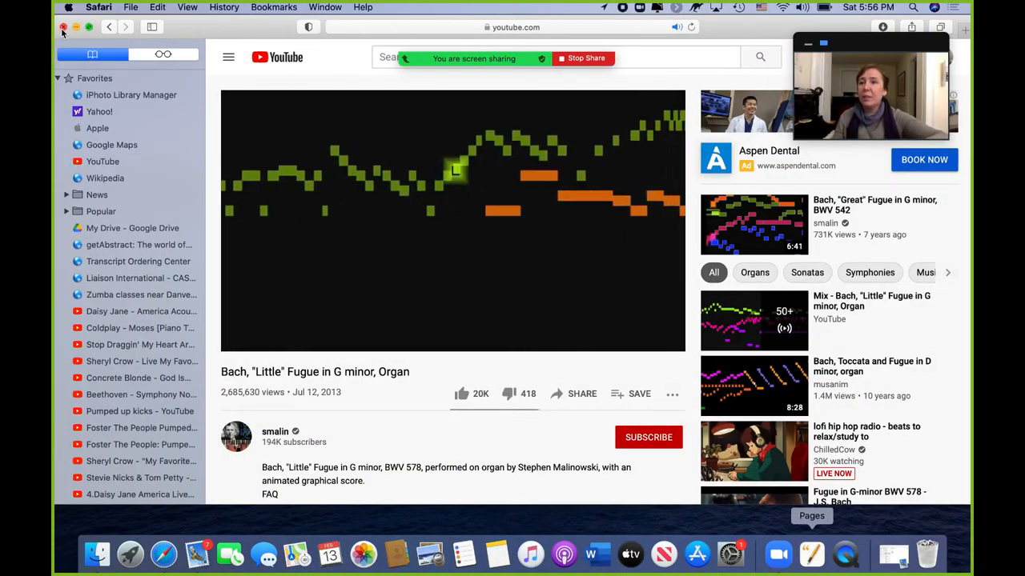
Close the Safari window so the shared screen shows only the desktop.
click(64, 26)
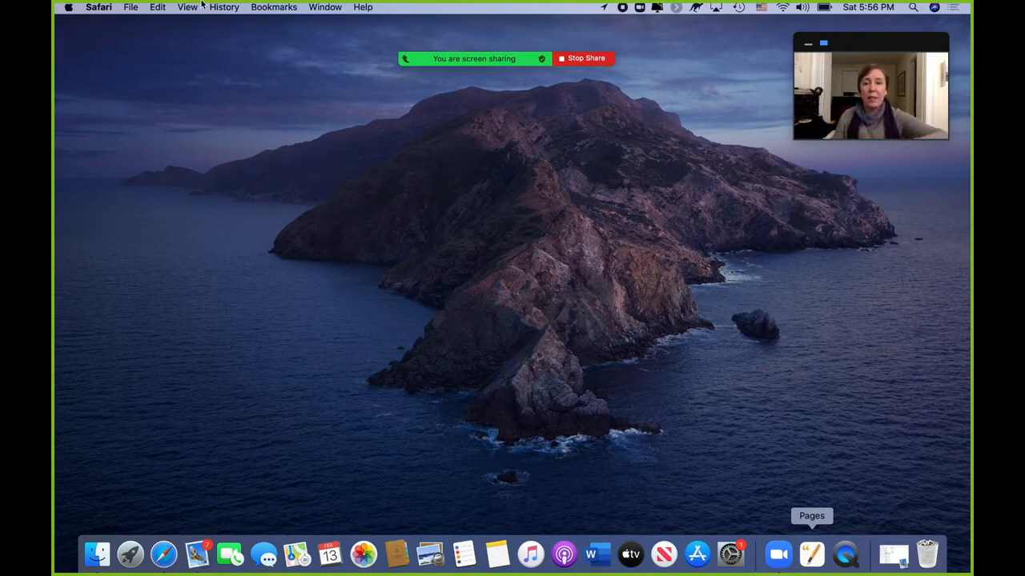
mouse_move(714, 336)
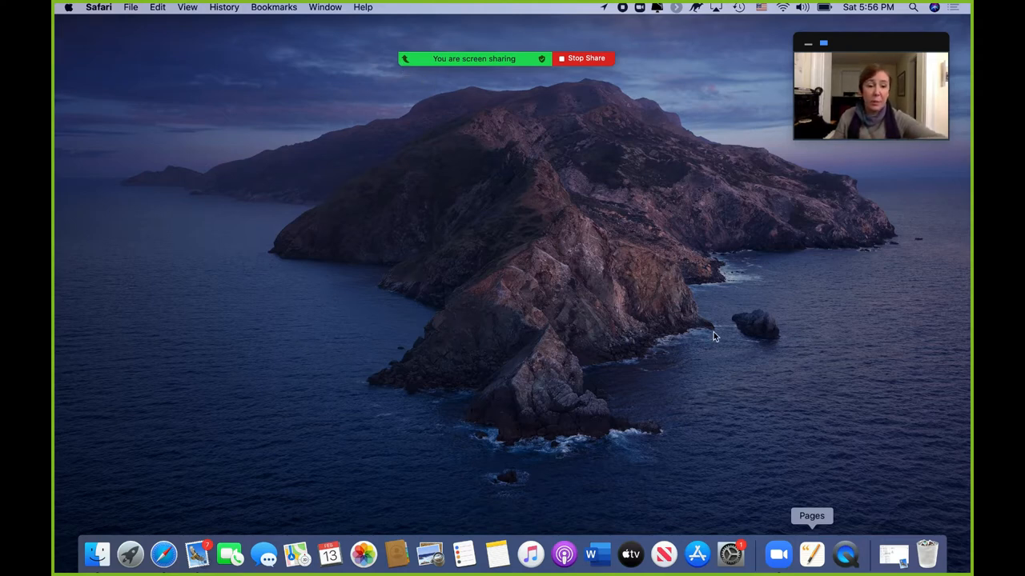
mouse_move(647, 435)
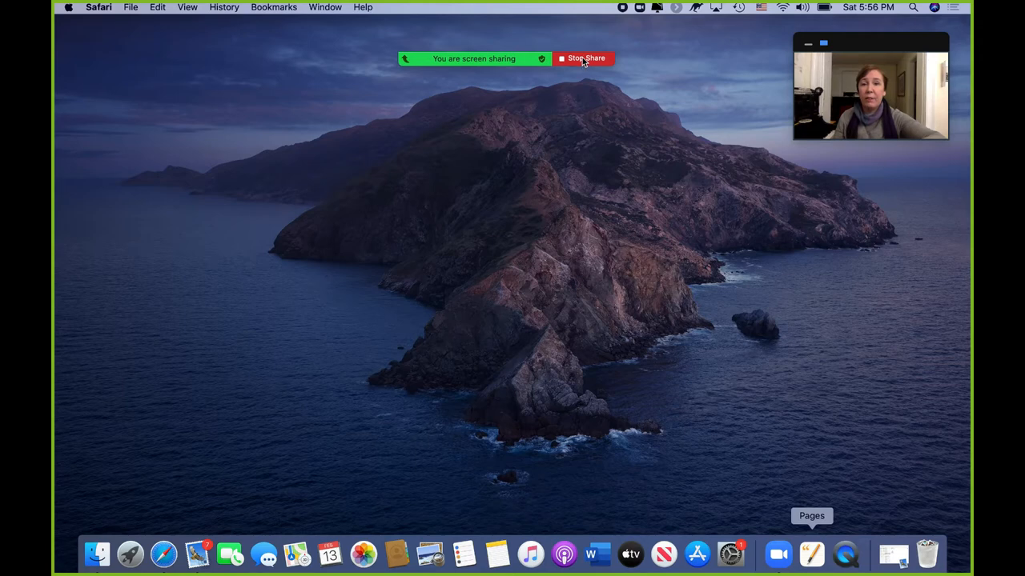
Stop the desktop share and choose iPhone/iPad via AirPlay in the share options.
click(583, 57)
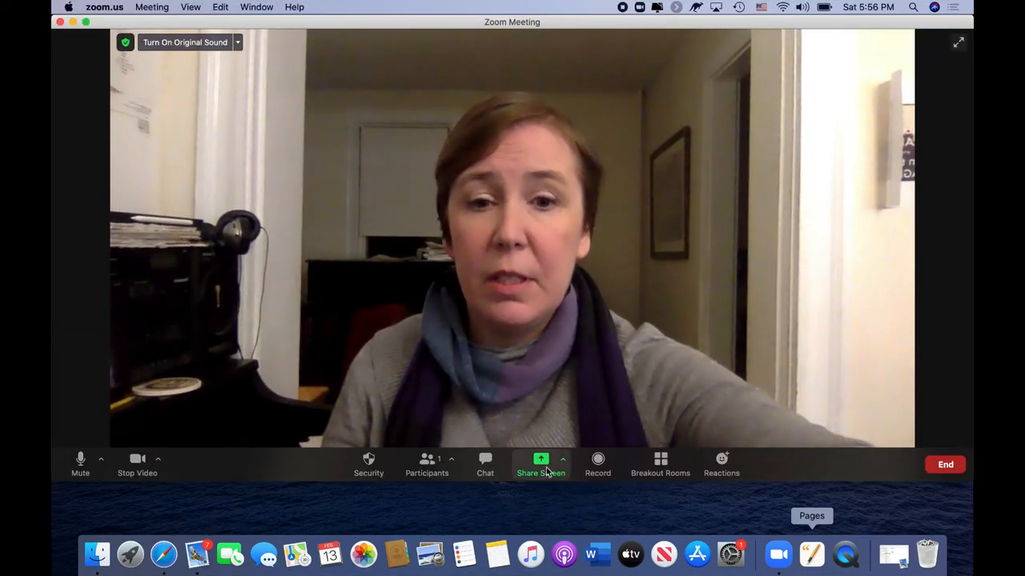
click(541, 465)
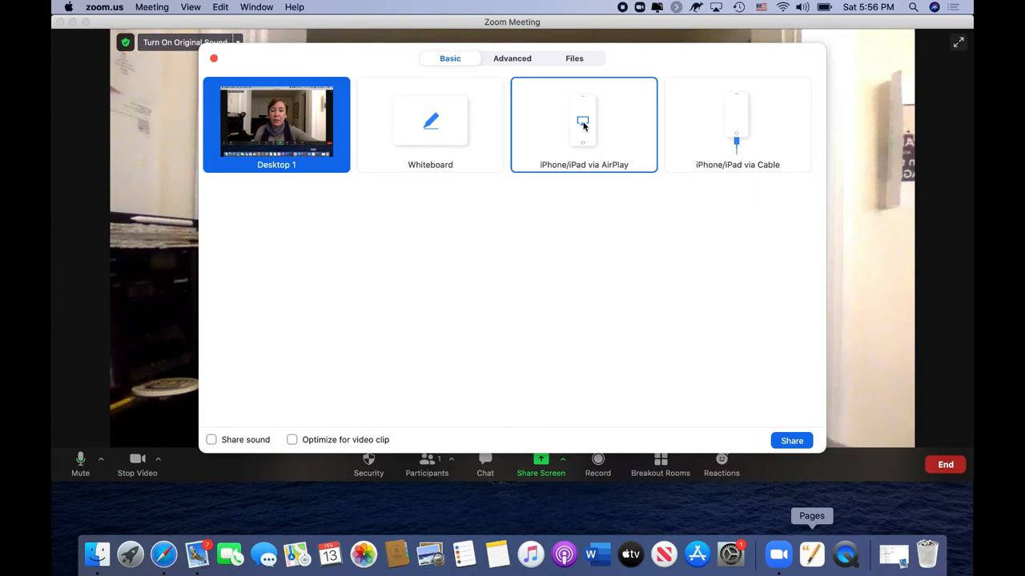
click(583, 125)
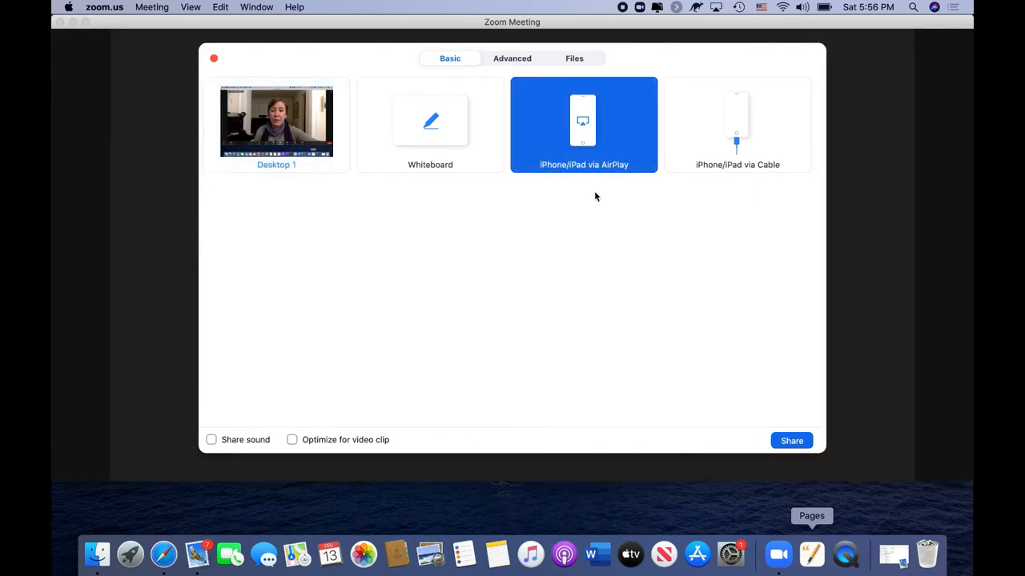
Start the AirPlay share, pick the Mac in Screen Mirroring and dismiss the unable-to-connect error.
click(791, 441)
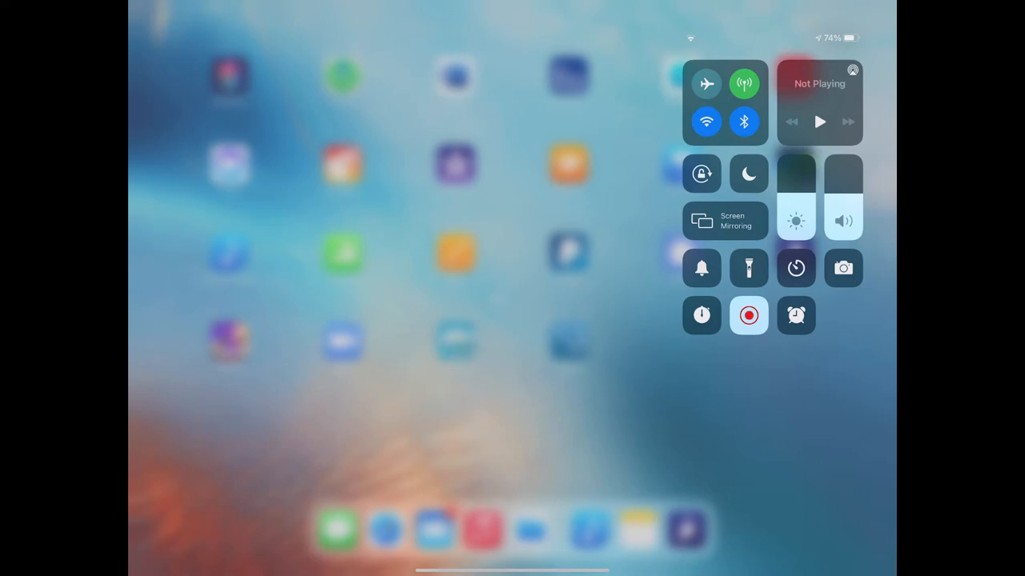
click(724, 221)
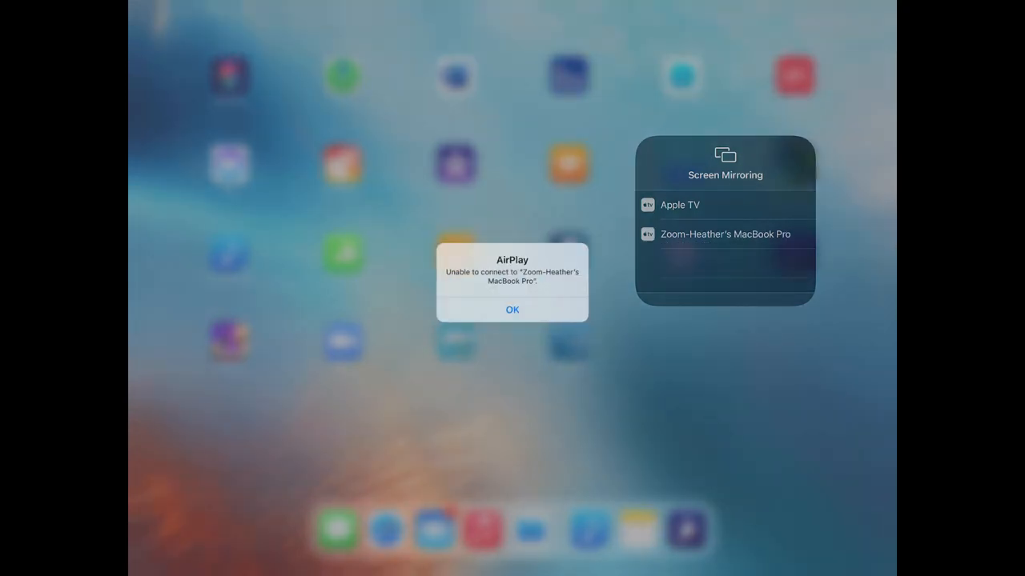
click(512, 311)
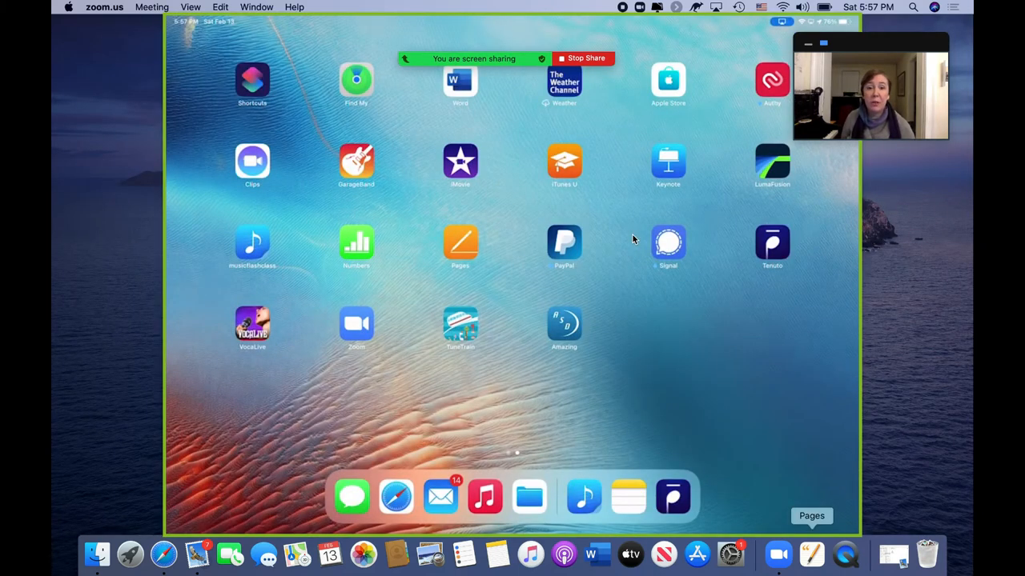
mouse_move(528, 17)
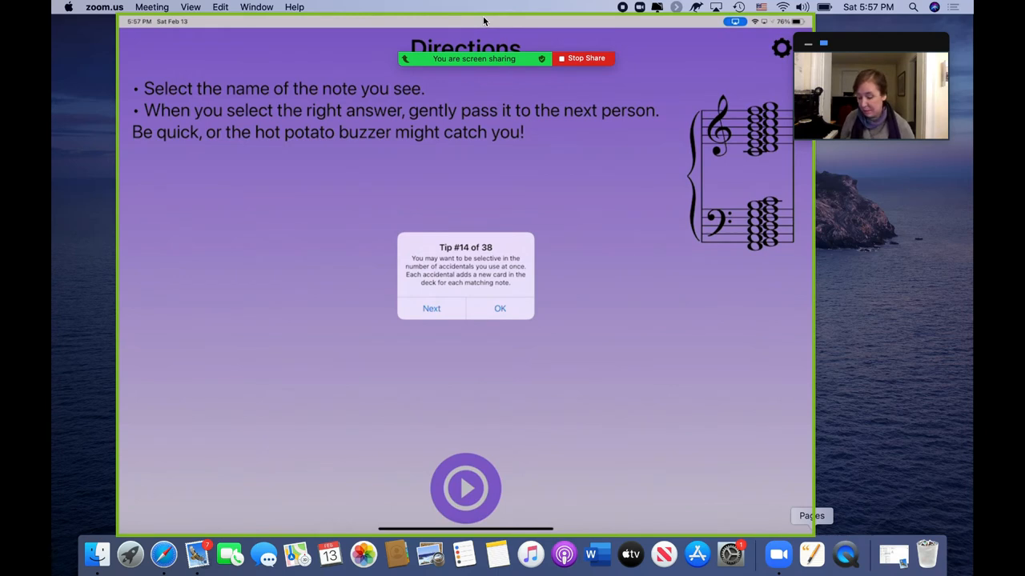
Dismiss the note-naming game's tip message on the shared iPad.
click(500, 308)
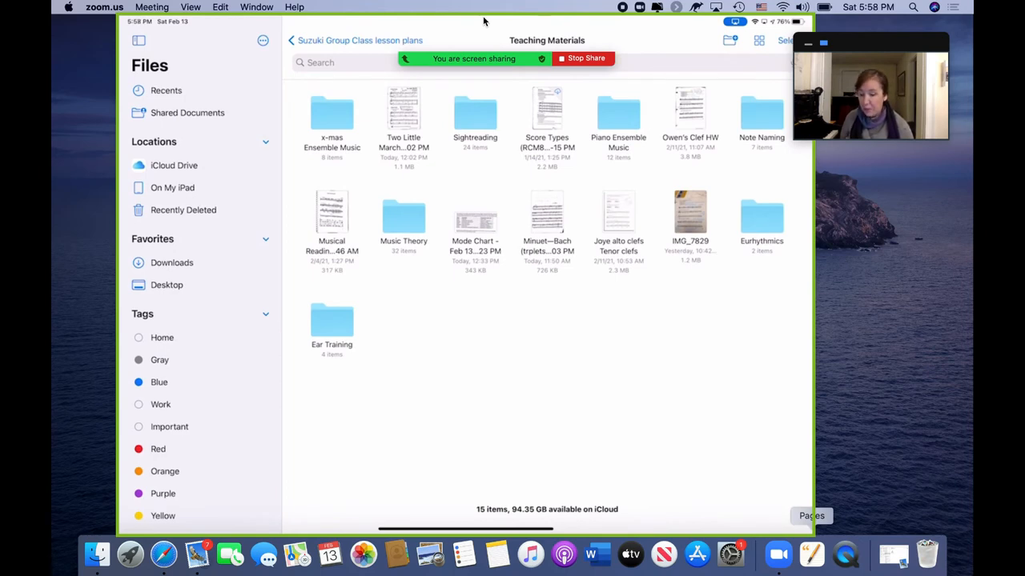
Open the Minuet—Bach (triplets) PDF and scroll to its opening bars.
double_click(547, 212)
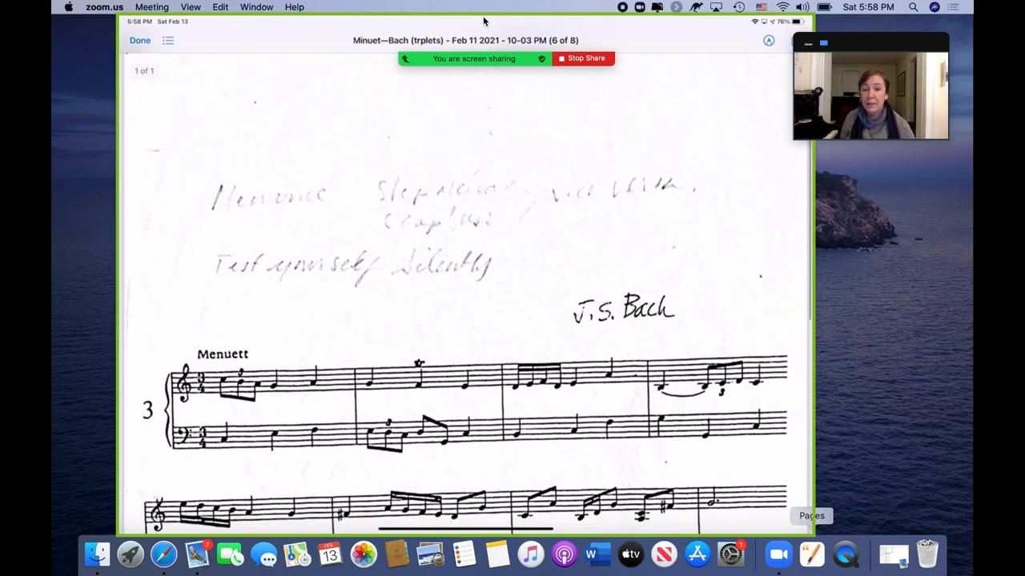
scroll(down, 3)
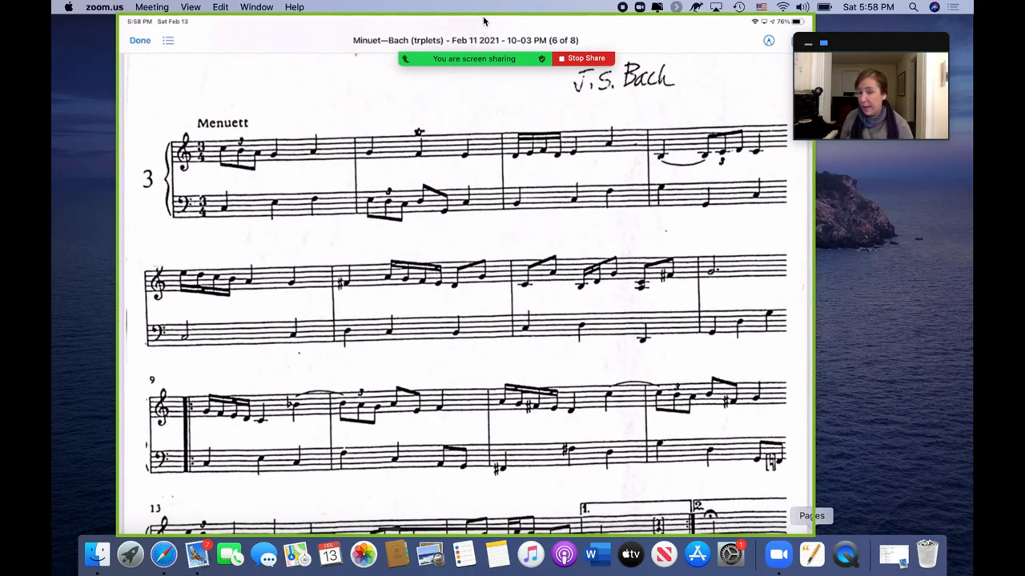
mouse_move(228, 168)
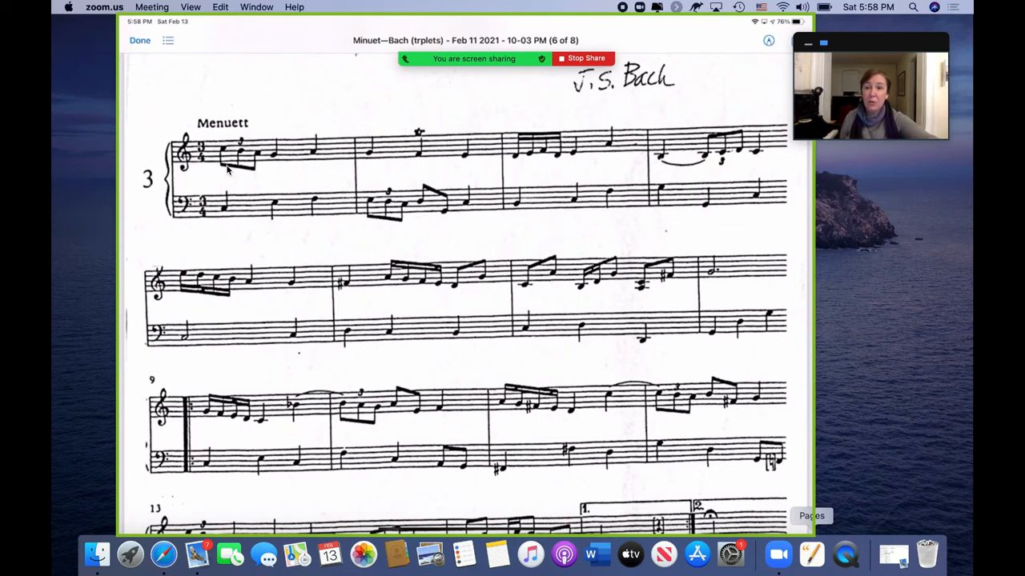
mouse_move(227, 163)
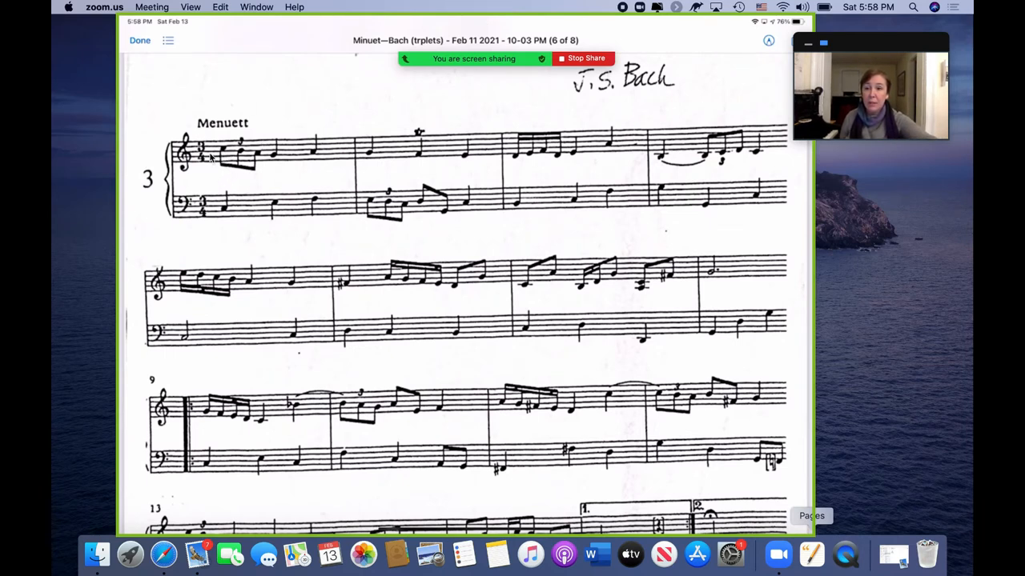
mouse_move(320, 153)
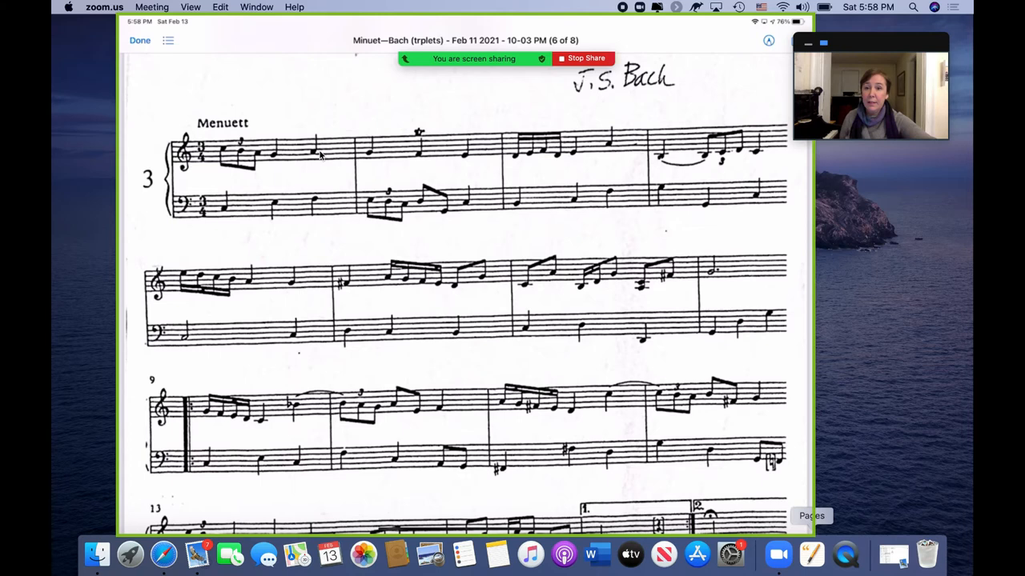
mouse_move(477, 160)
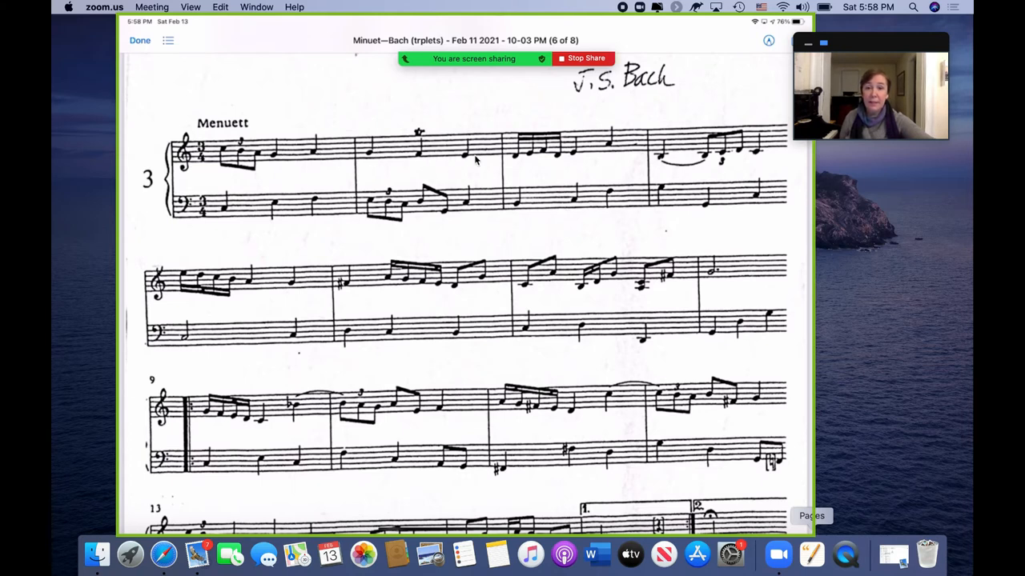
mouse_move(573, 160)
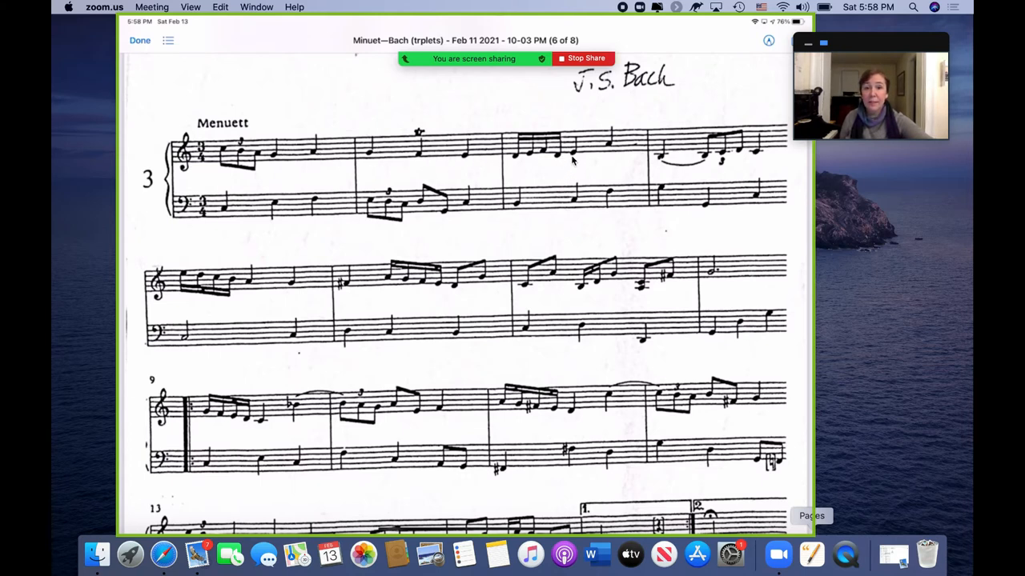
mouse_move(664, 166)
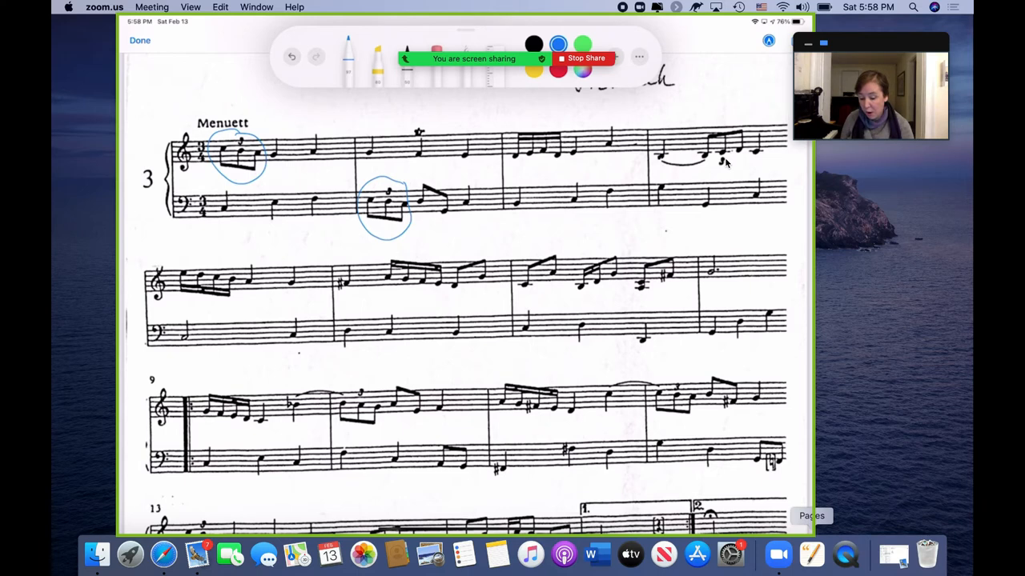
Circle the beamed notes in the fourth bar, then erase the circle markings.
drag(688, 128, 717, 176)
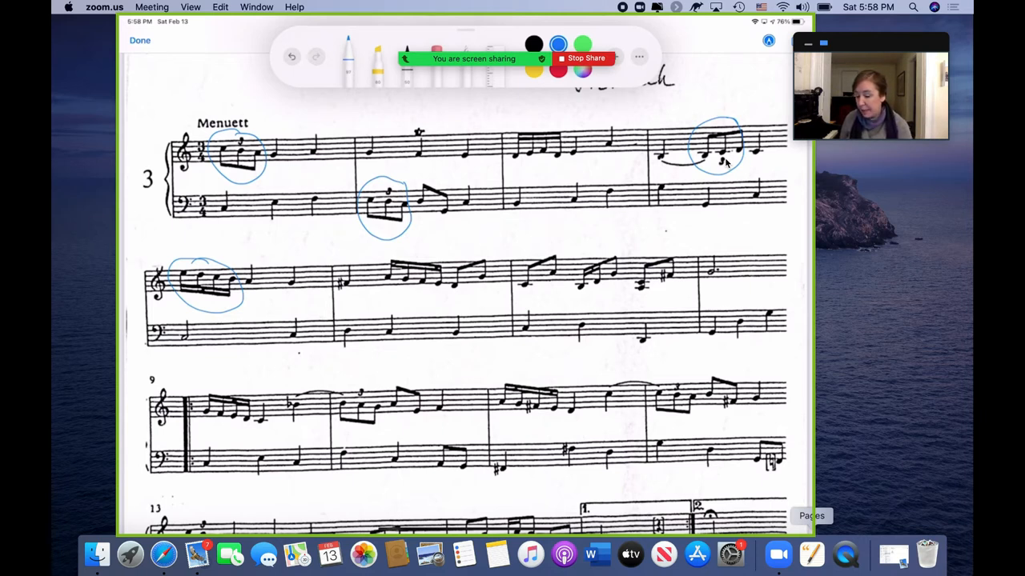
drag(515, 148, 561, 147)
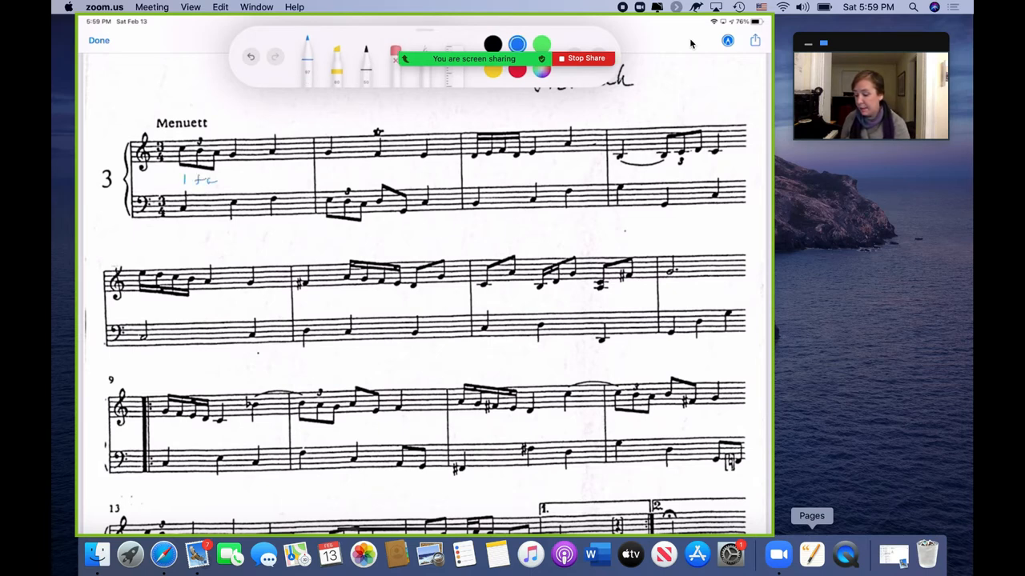
Write beat counts under the first bars, then close the Minuet and return to Teaching Materials.
drag(228, 177, 276, 178)
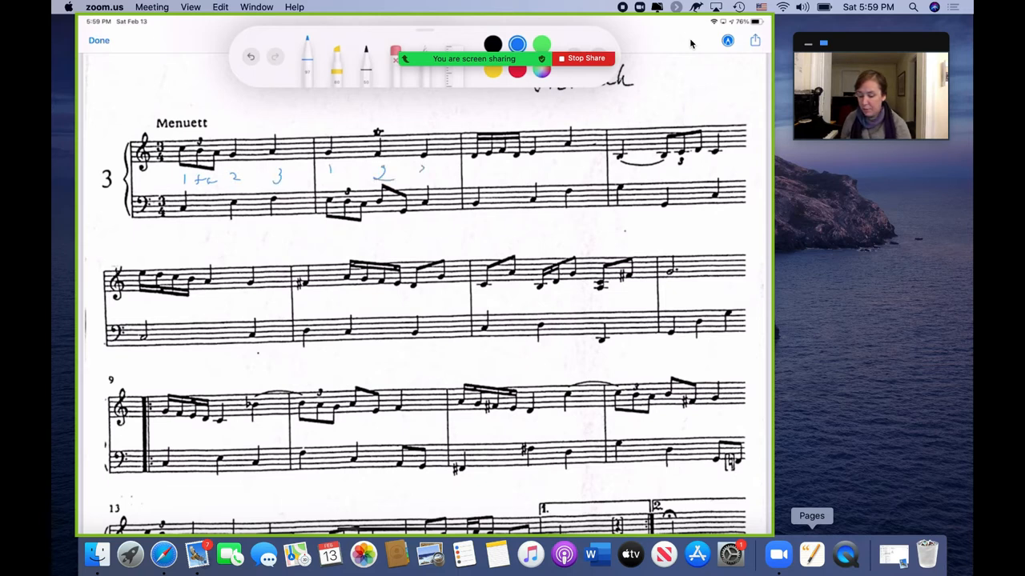
drag(478, 168, 504, 168)
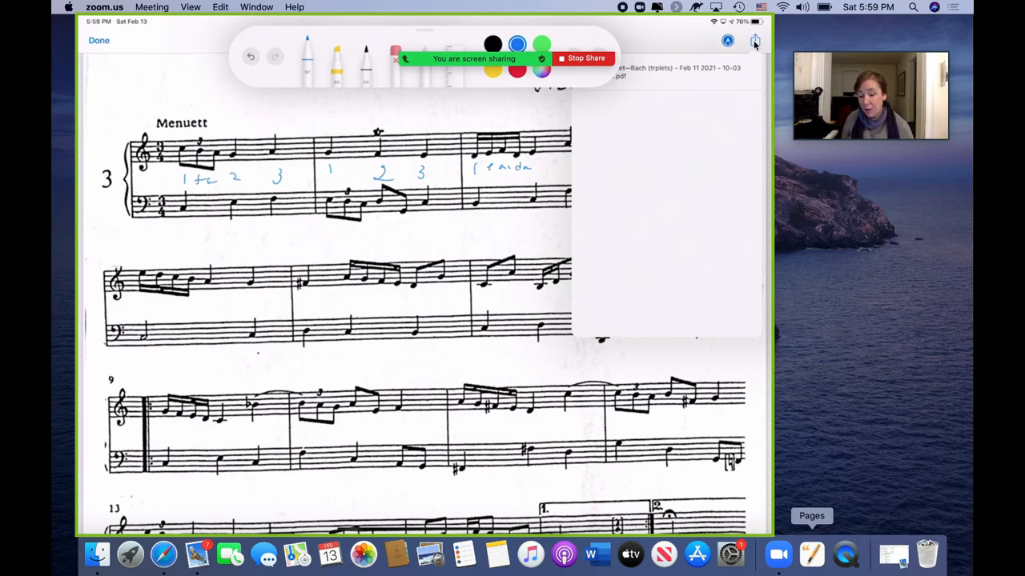
click(753, 42)
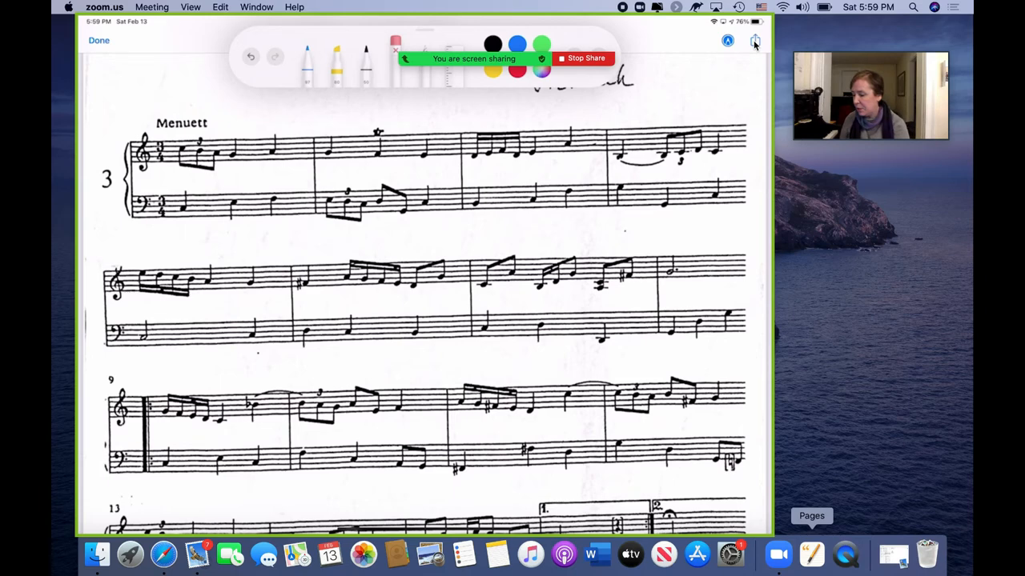
click(100, 40)
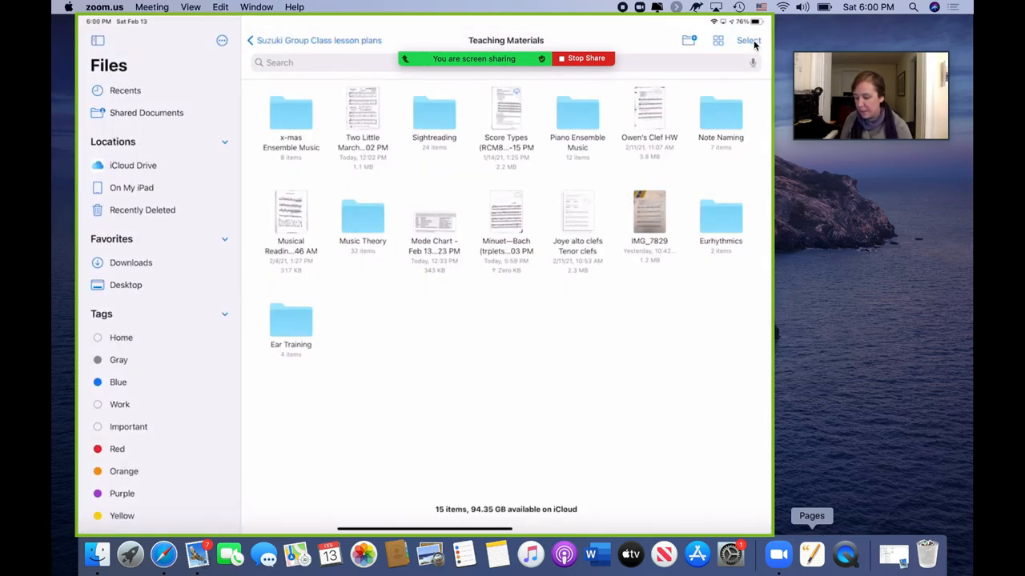
Open the Two Little Marches PDF and scroll down to A Rainy Parade.
double_click(362, 112)
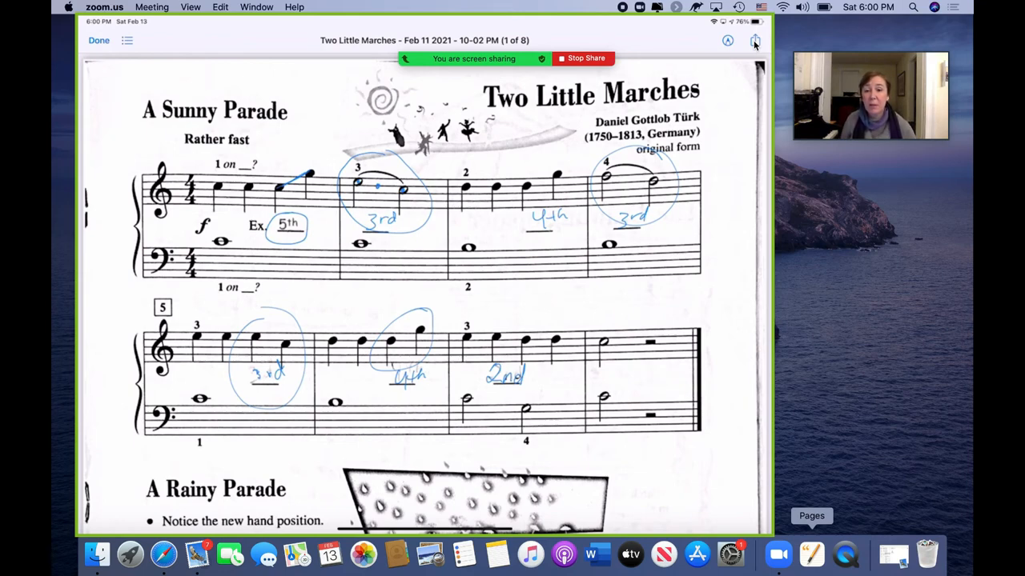
scroll(down, 3)
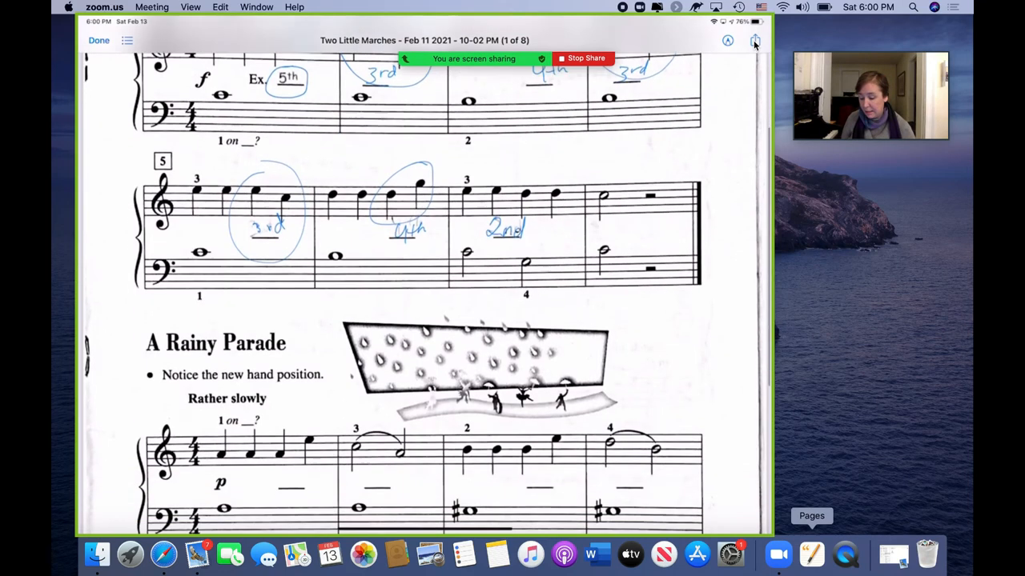
scroll(down, 3)
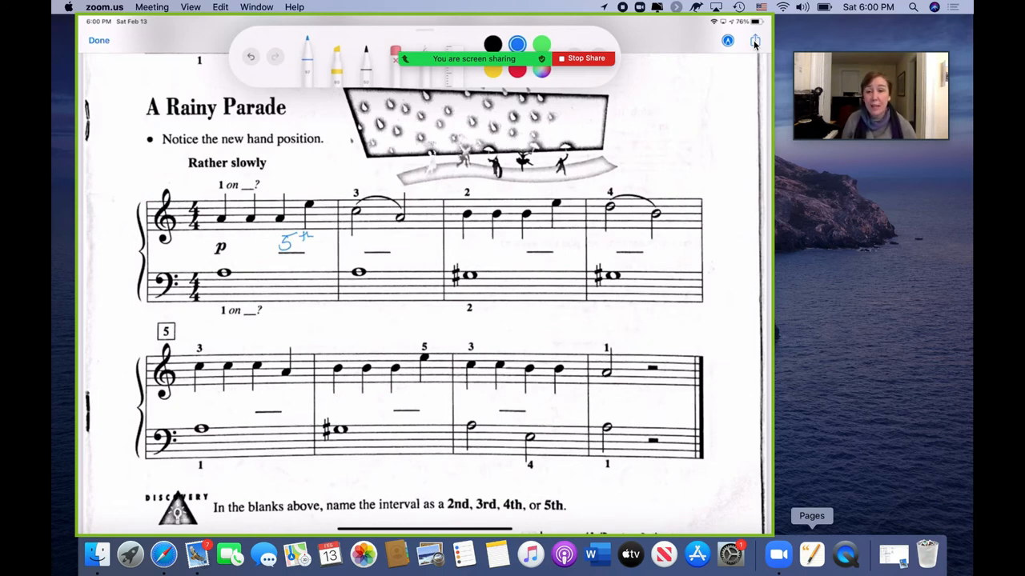
Undo the 5th label, then draw an arrow and label the melody and harmony parts.
click(368, 242)
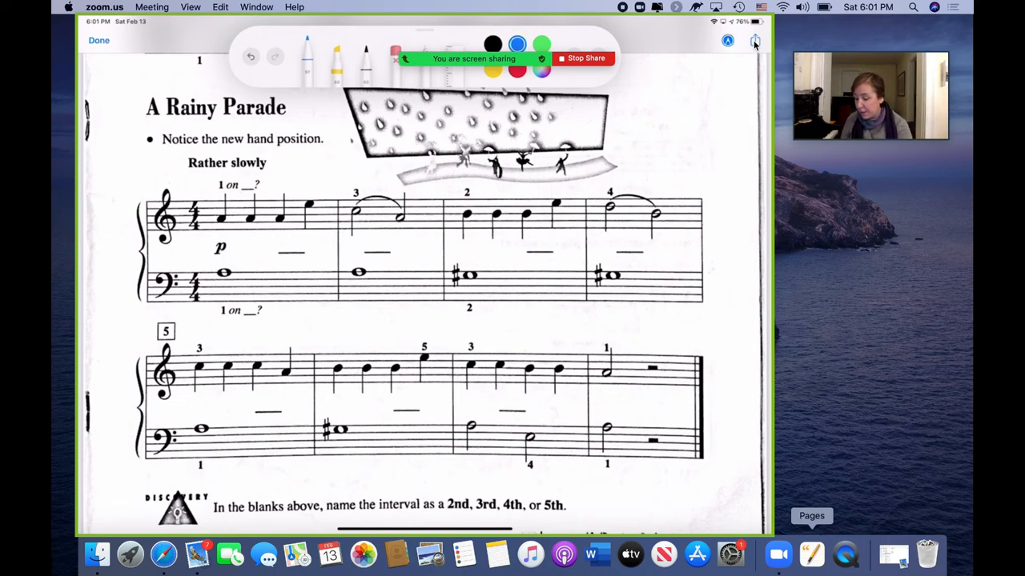
drag(196, 173, 202, 189)
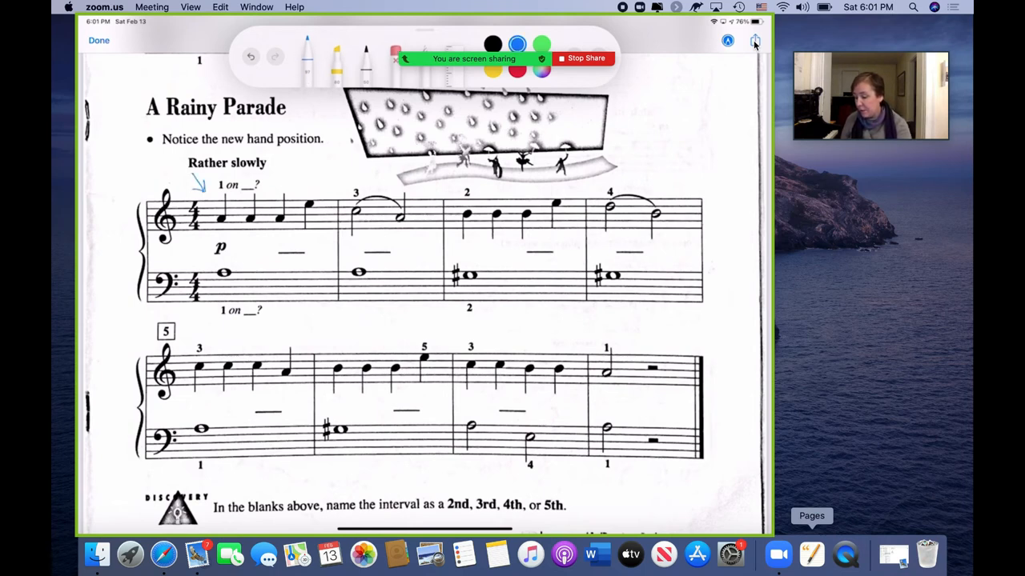
drag(142, 168, 168, 174)
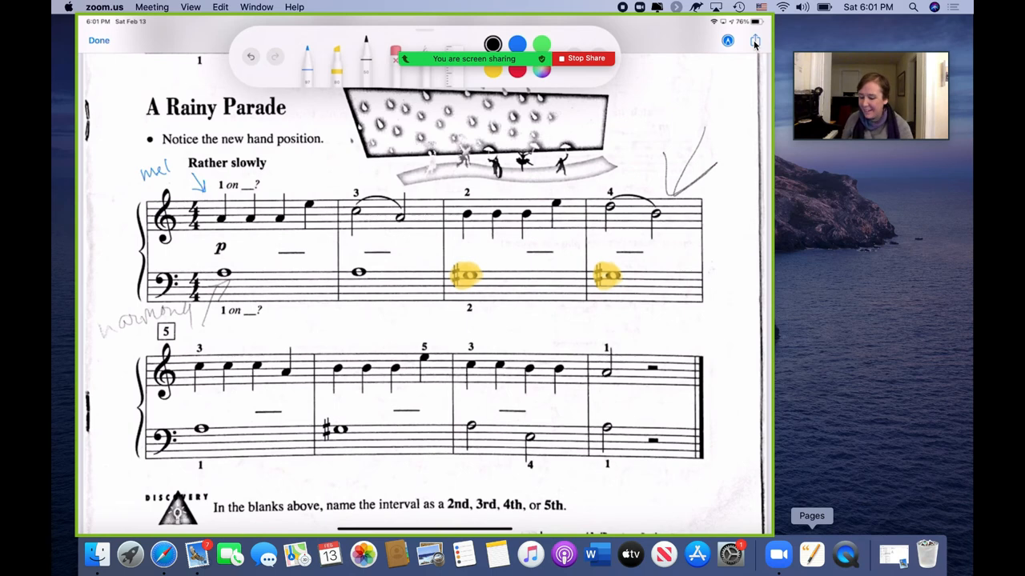
Clear all markup from A Rainy Parade and close Two Little Marches back to the folder.
click(394, 57)
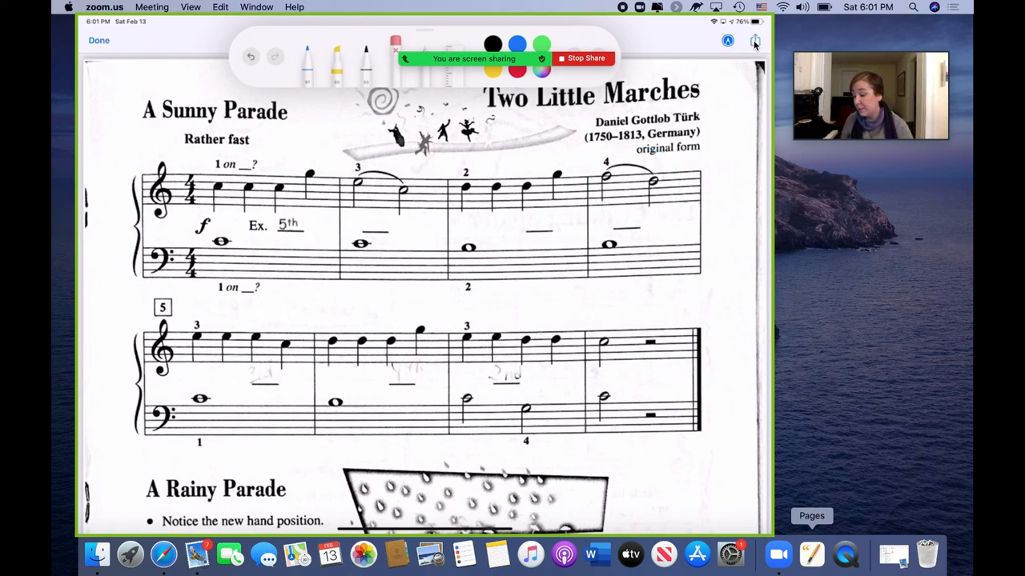
click(99, 40)
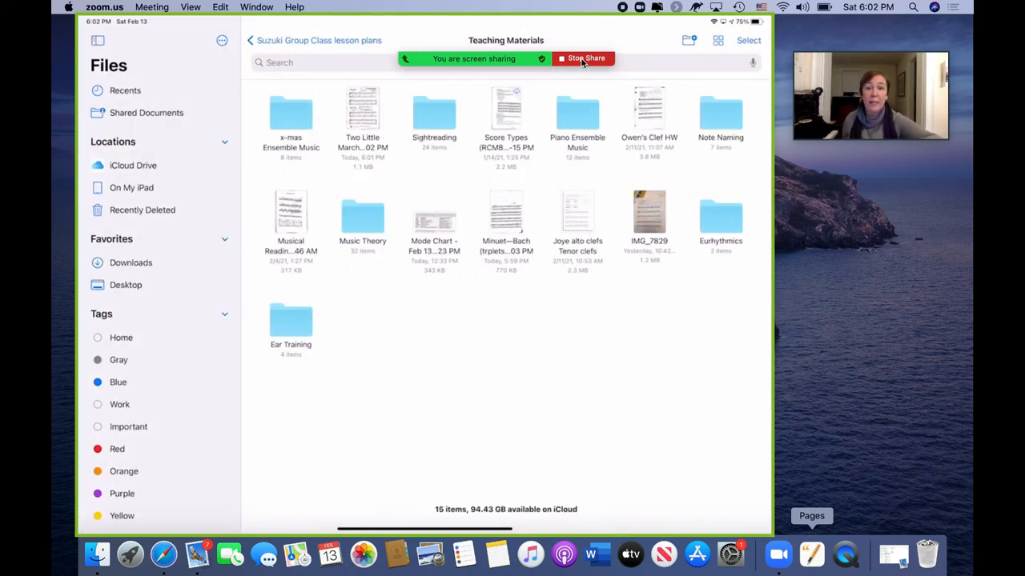
Stop sharing the iPad screen so the meeting returns to the camera view.
click(586, 58)
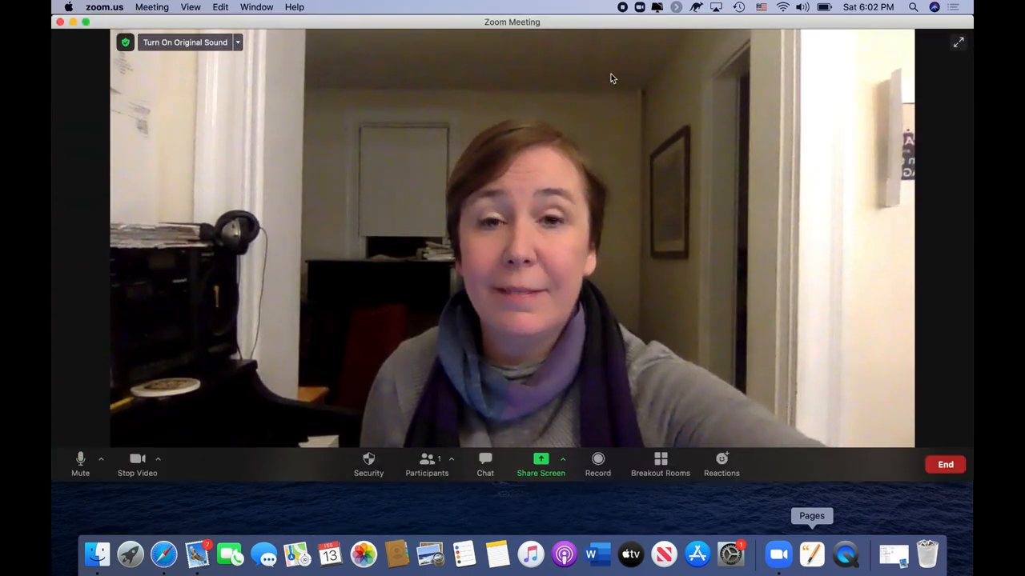
mouse_move(763, 230)
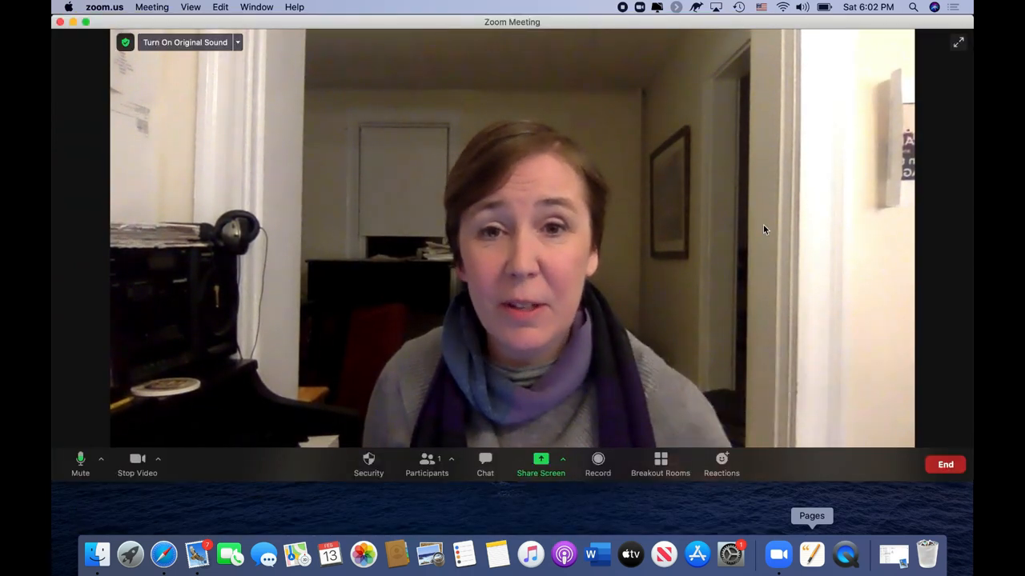